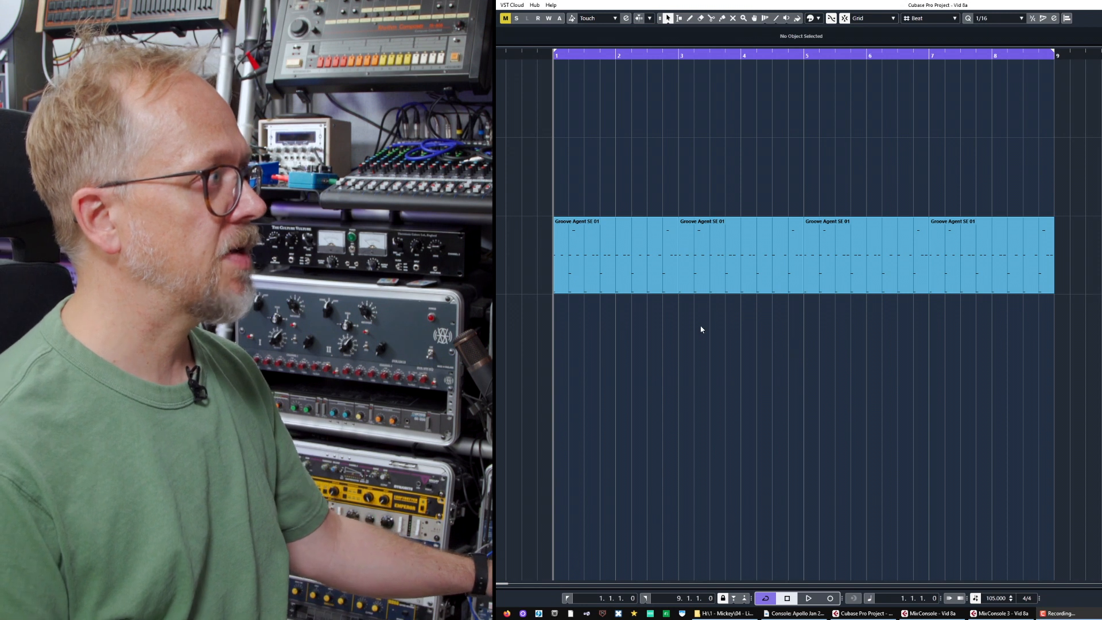
pyautogui.moveTo(685, 331)
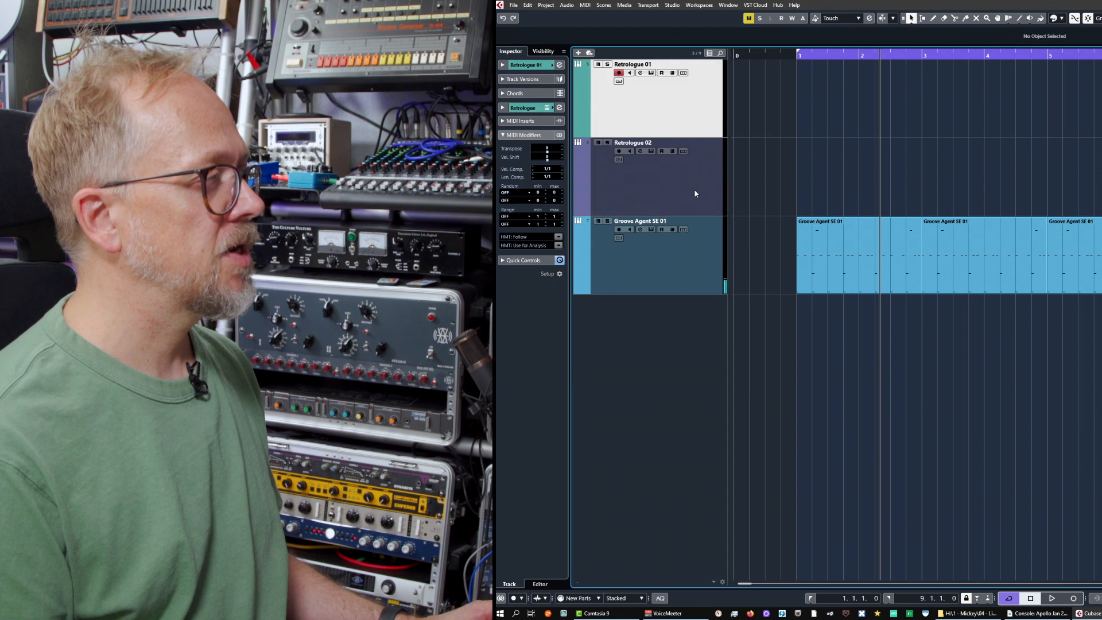
# Select the Retrologue 02 track header in the Project window
pyautogui.click(647, 176)
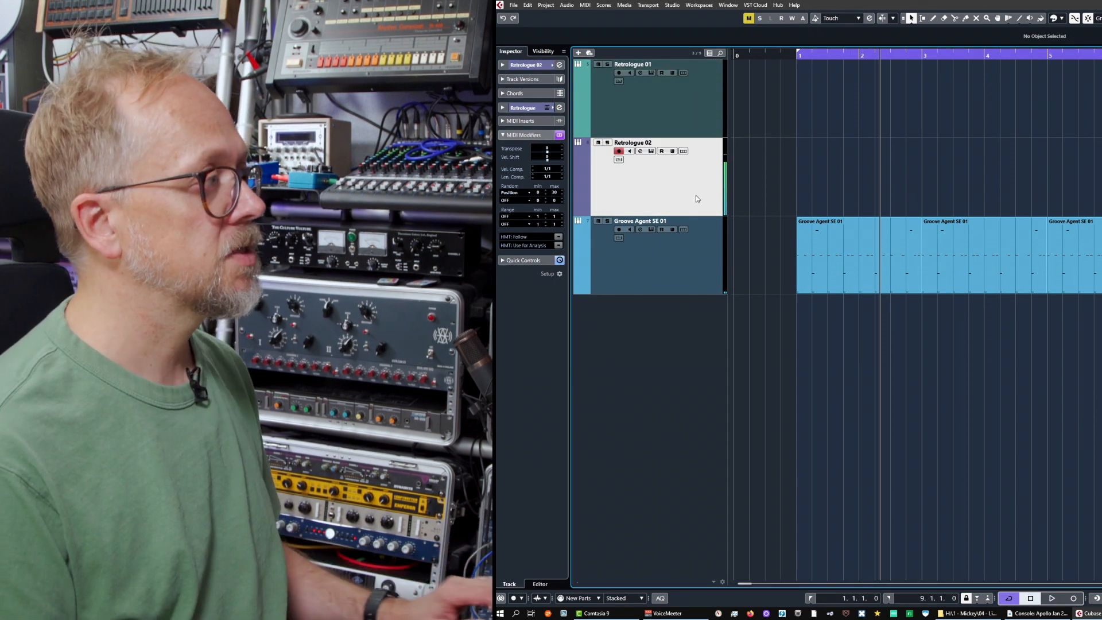
pyautogui.moveTo(859, 170)
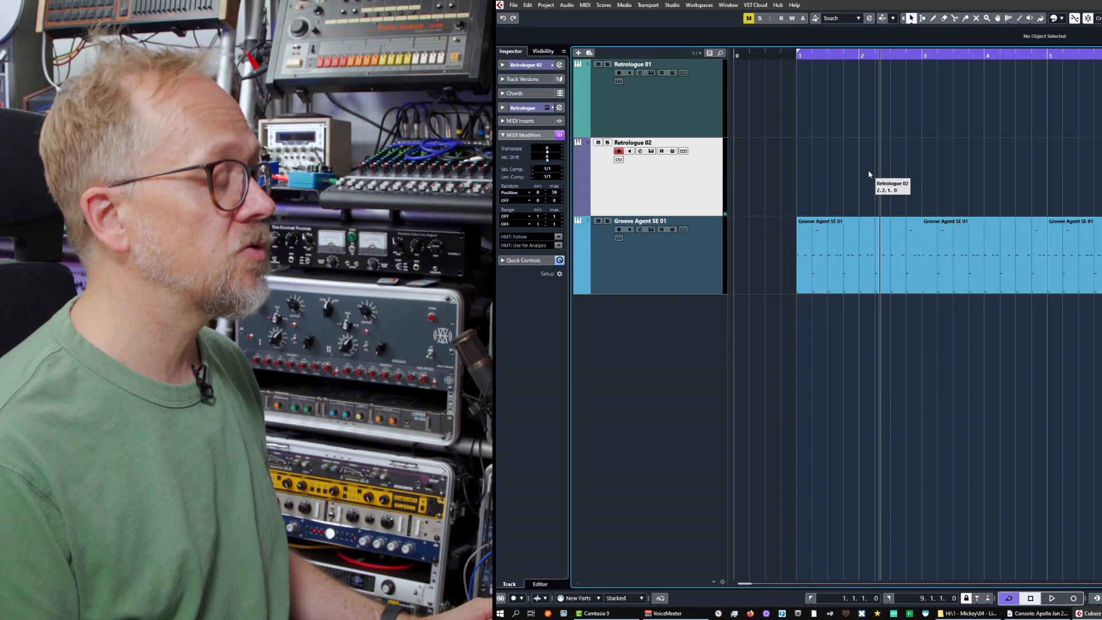
pyautogui.moveTo(858, 166)
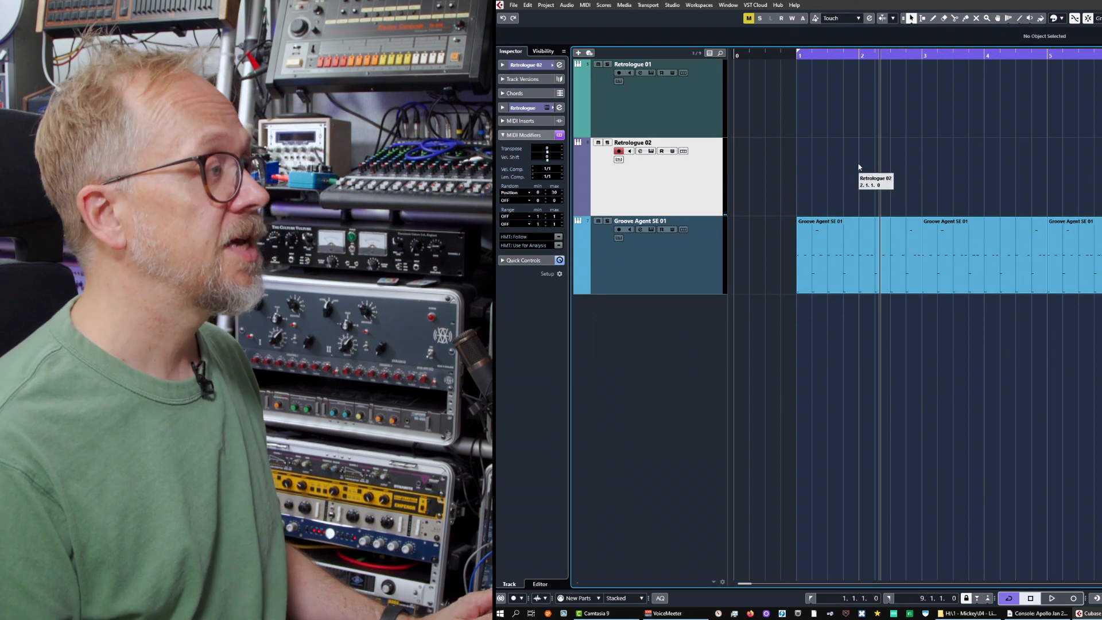
pyautogui.moveTo(907, 169)
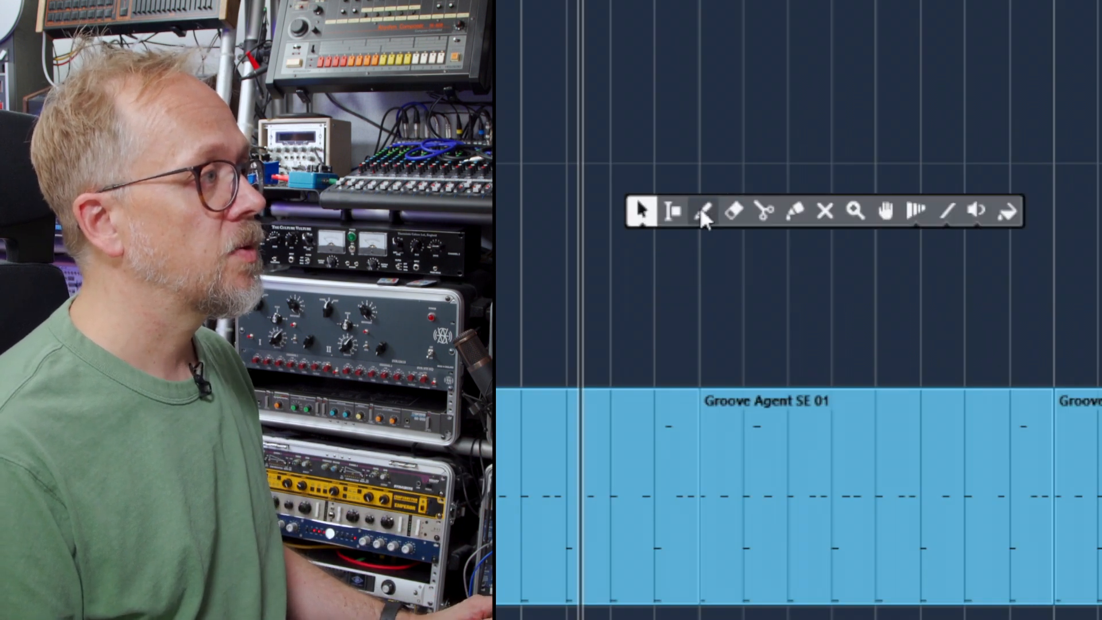
# Switch to the Draw tool to draw the one-bar part on Retrologue 02
pyautogui.click(704, 211)
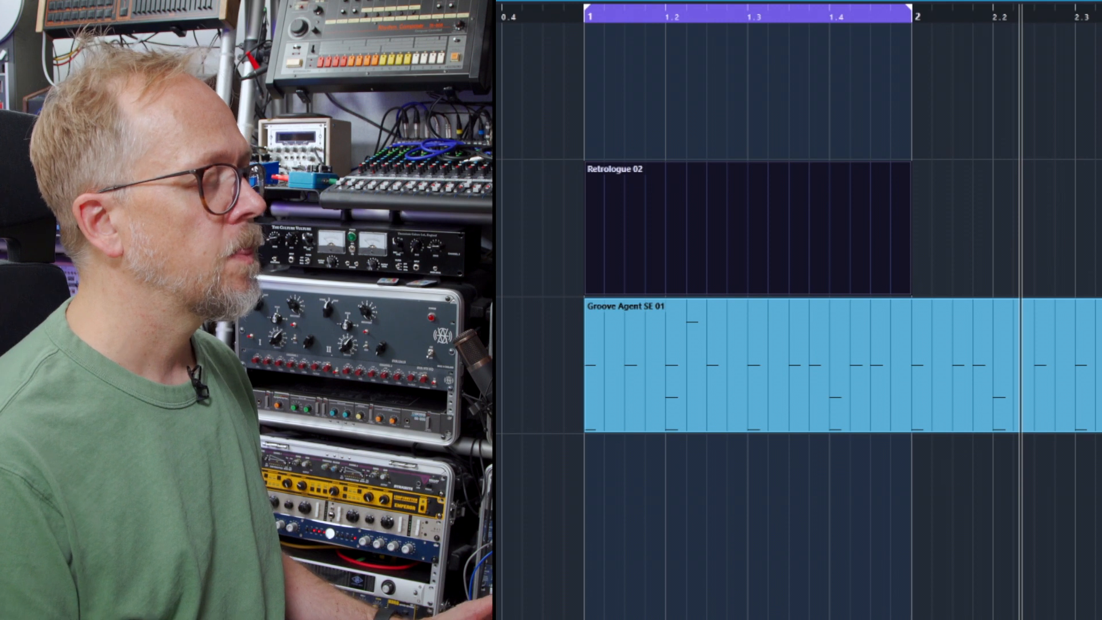
pyautogui.click(745, 224)
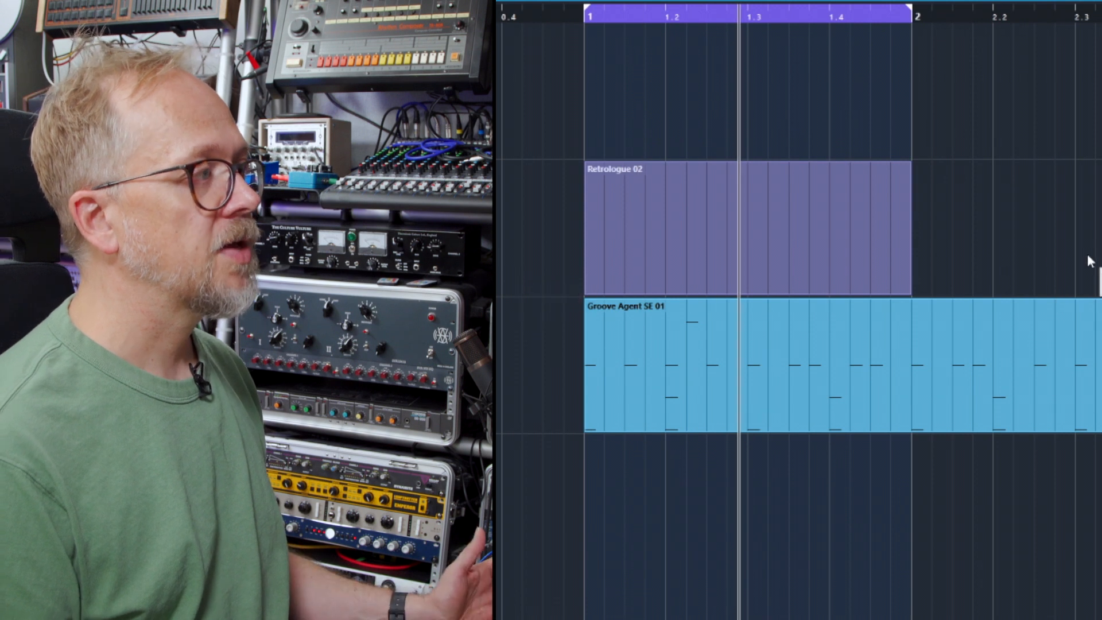
pyautogui.click(729, 226)
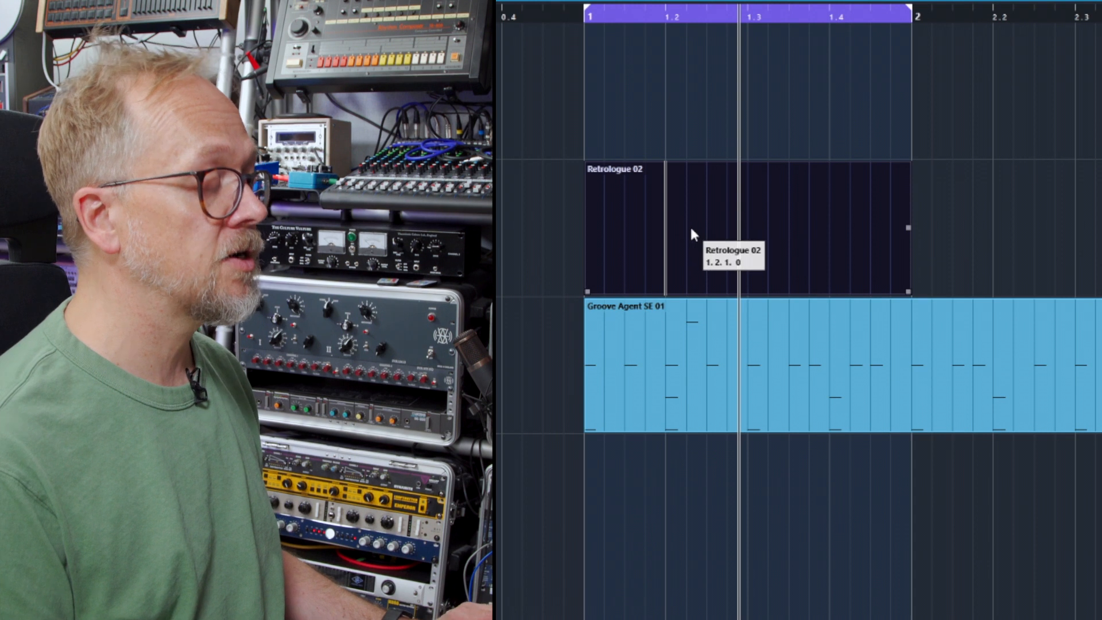
pyautogui.moveTo(1082, 234)
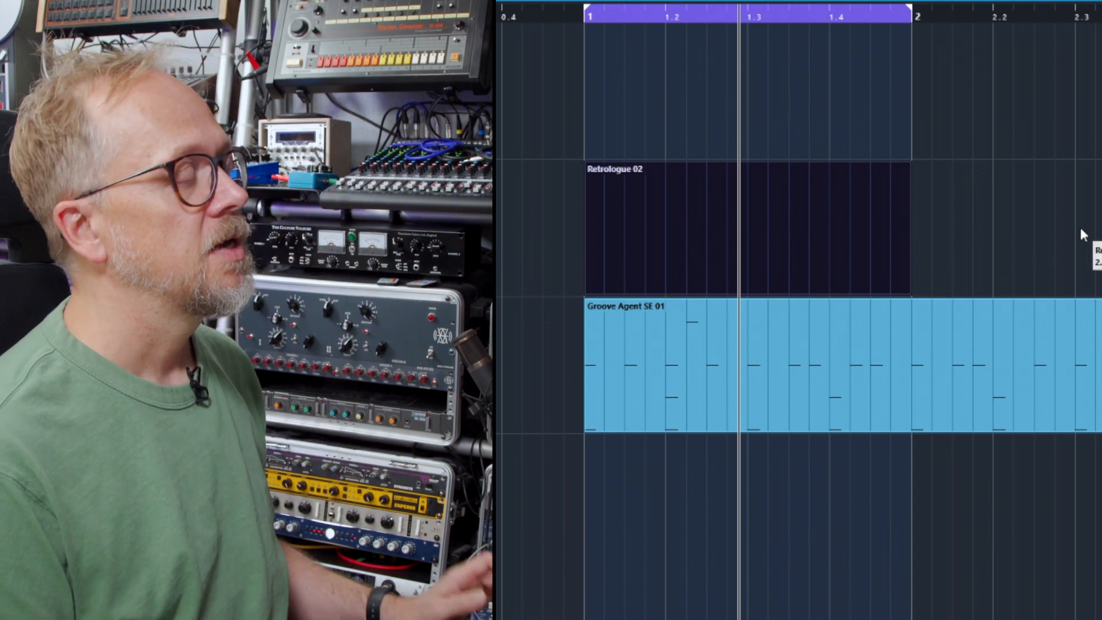
pyautogui.click(744, 225)
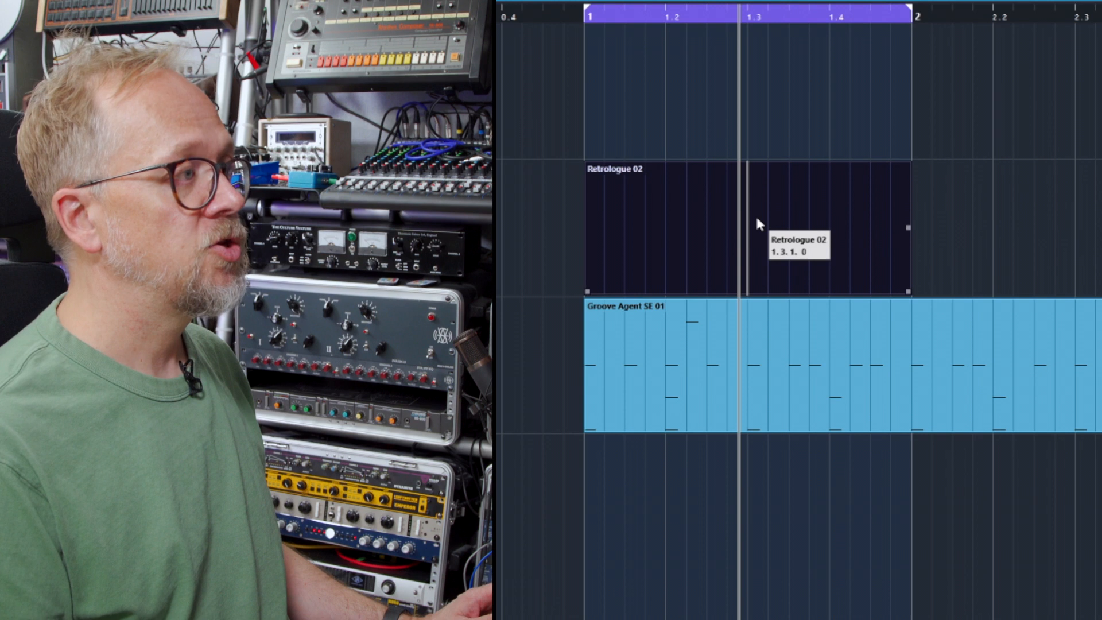
pyautogui.moveTo(757, 259)
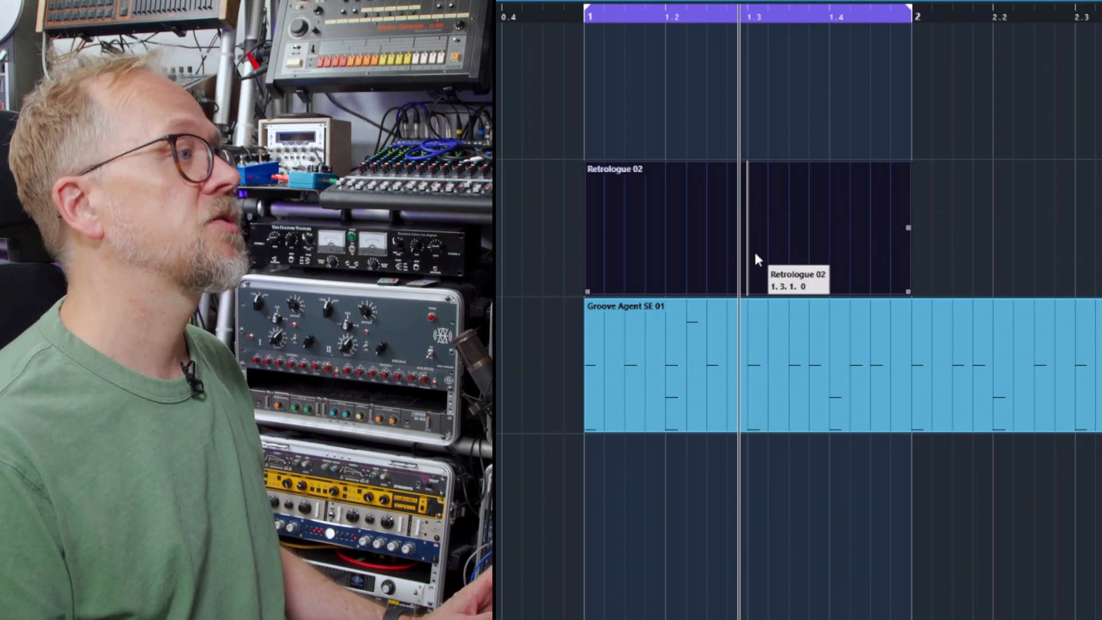
pyautogui.moveTo(767, 203)
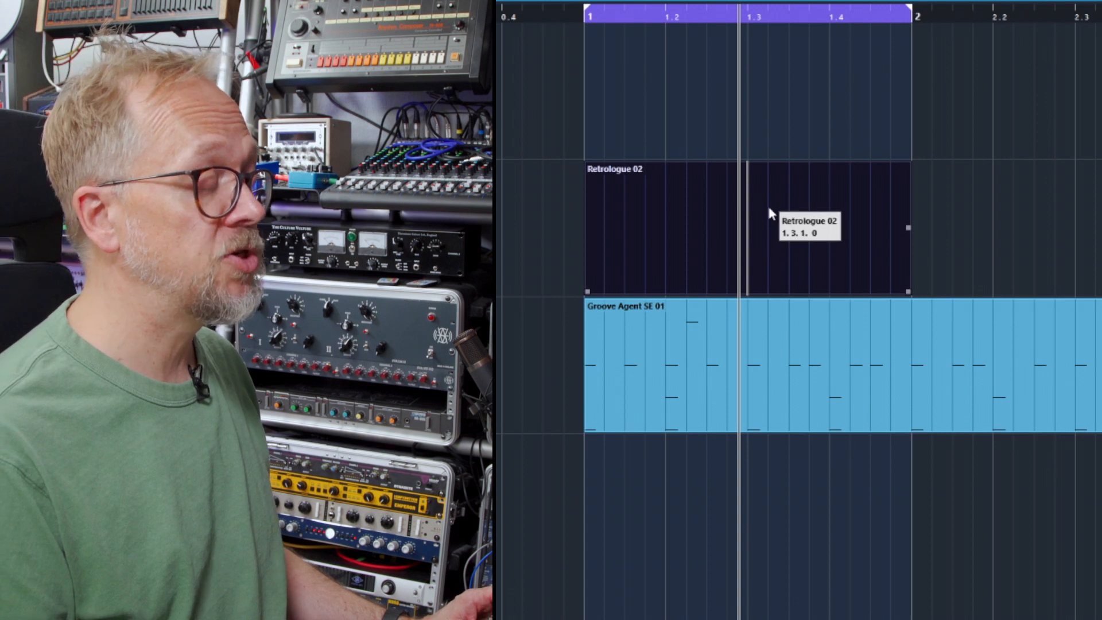
pyautogui.moveTo(783, 238)
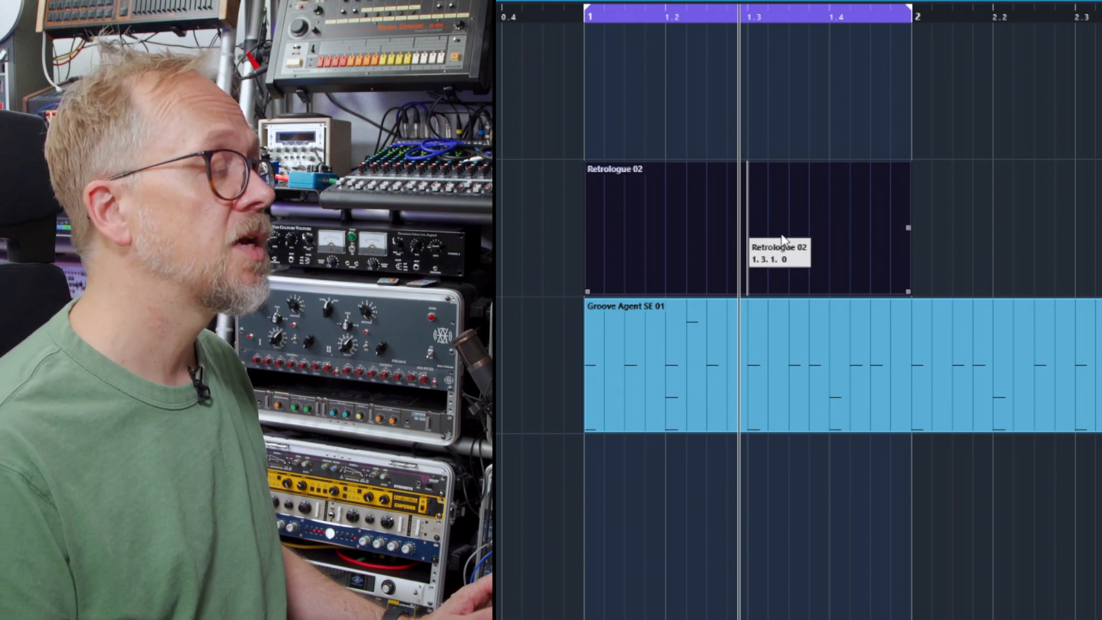
pyautogui.moveTo(748, 181)
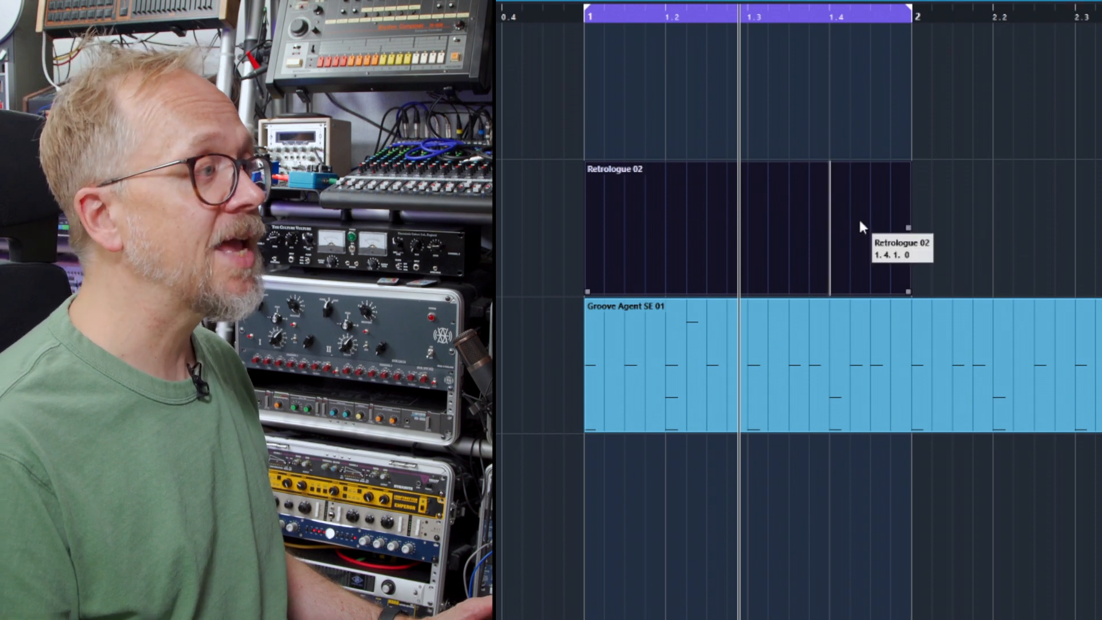
pyautogui.moveTo(847, 225); pyautogui.dragTo(918, 225)
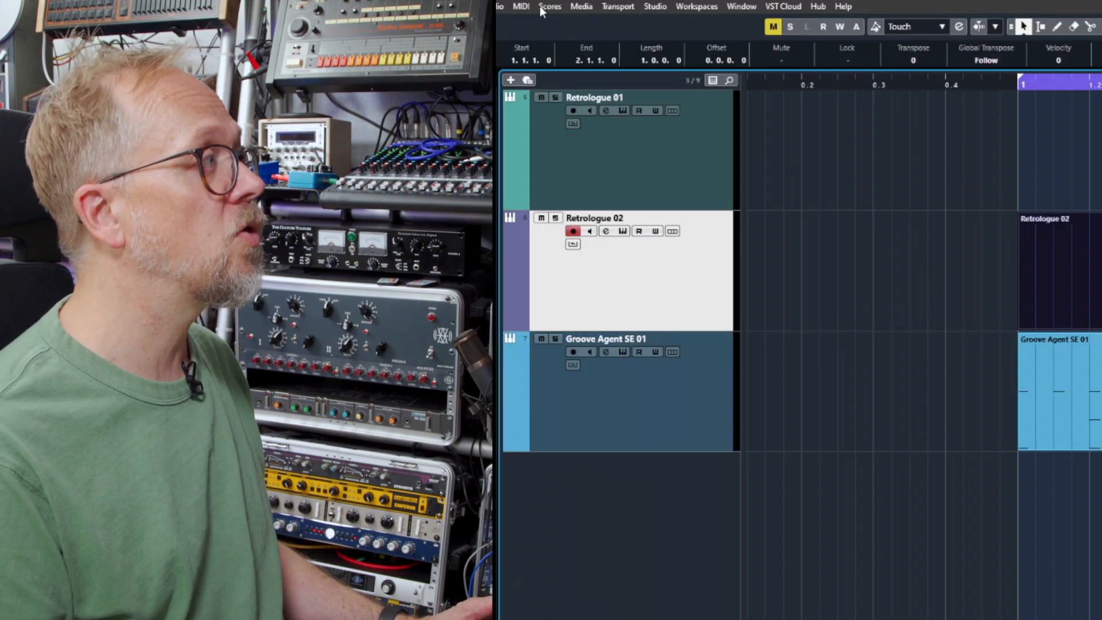
# Open the empty Retrologue 02 part in the Key Editor from the menu bar
pyautogui.click(551, 6)
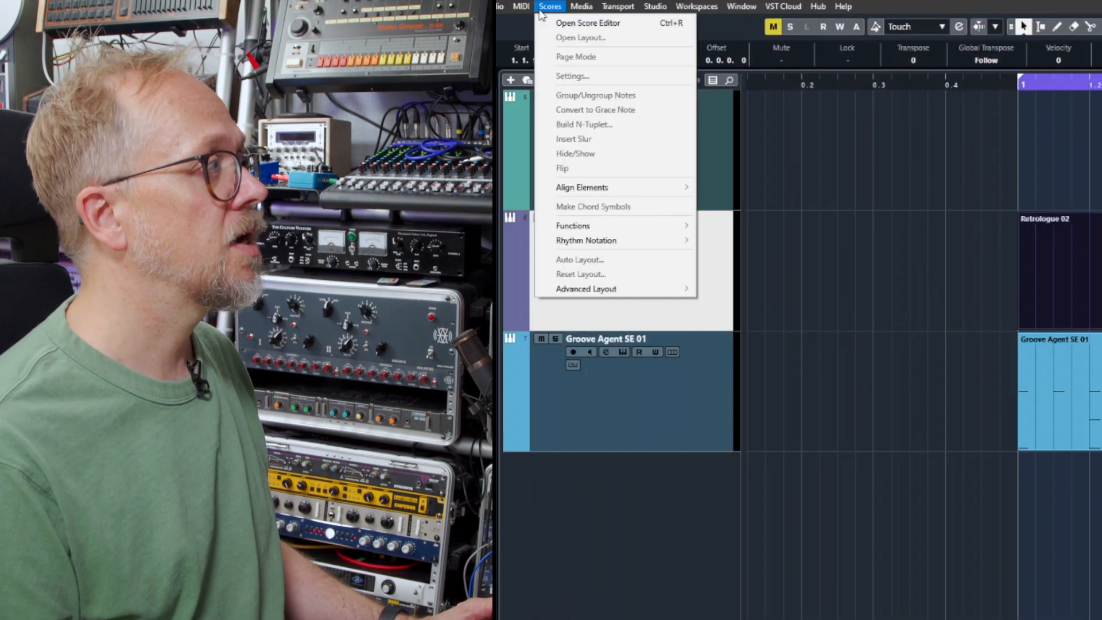
pyautogui.click(520, 6)
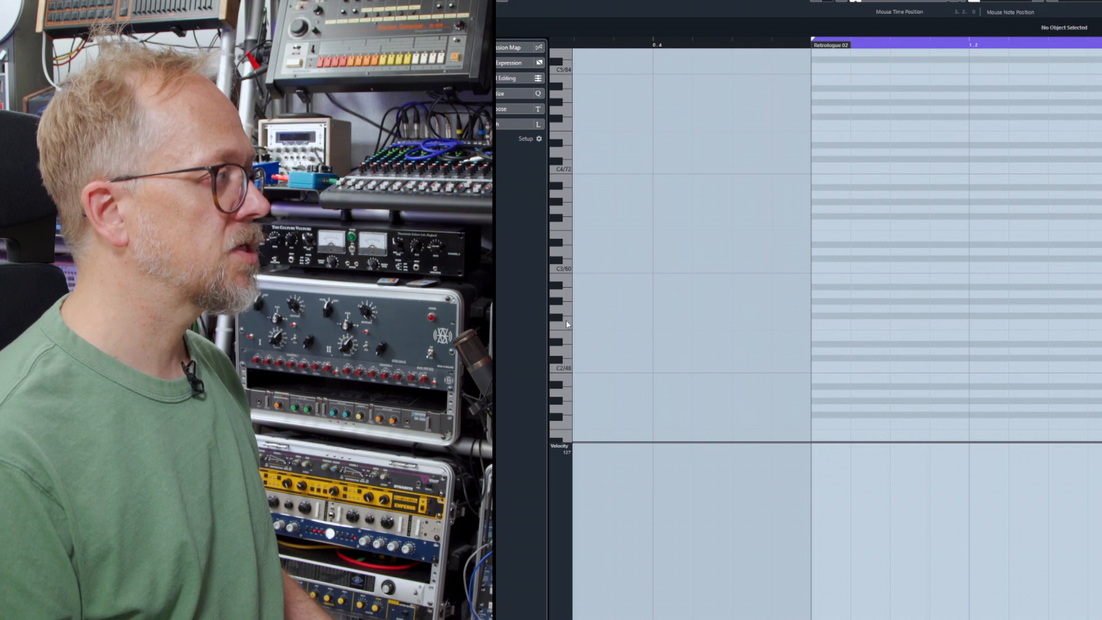
pyautogui.moveTo(600, 359)
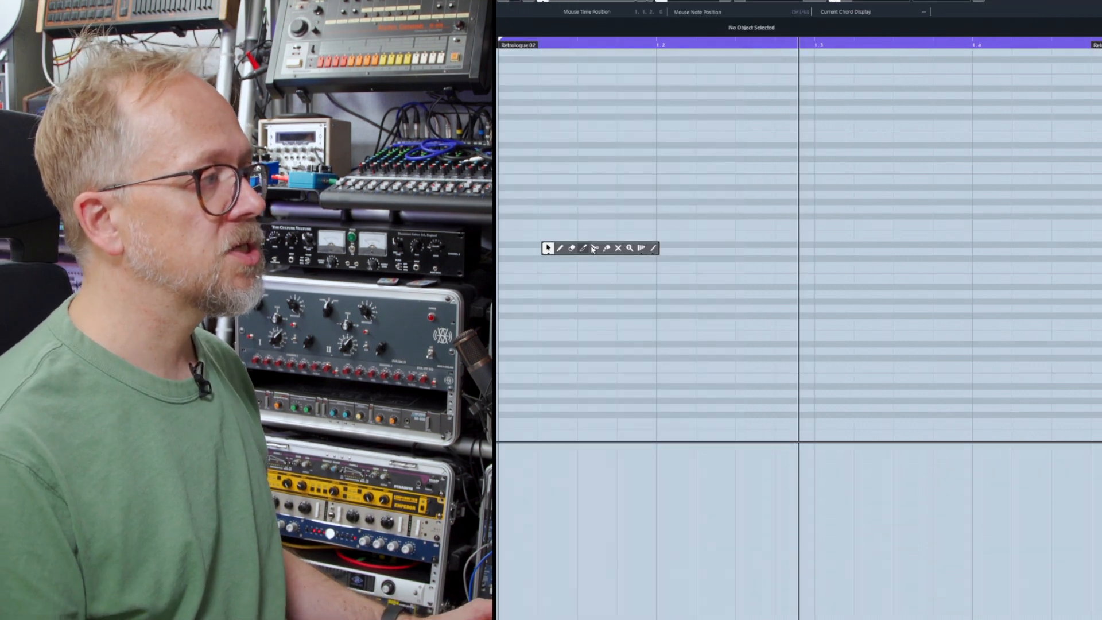
pyautogui.moveTo(617, 248)
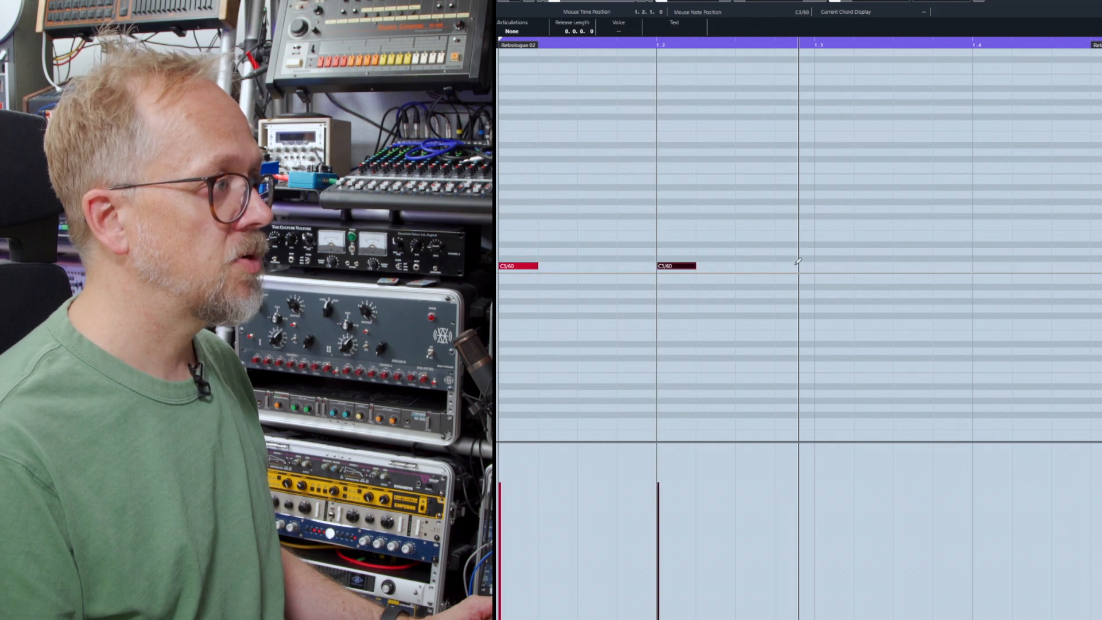
# Add C3 notes on beats three and four
pyautogui.click(831, 266)
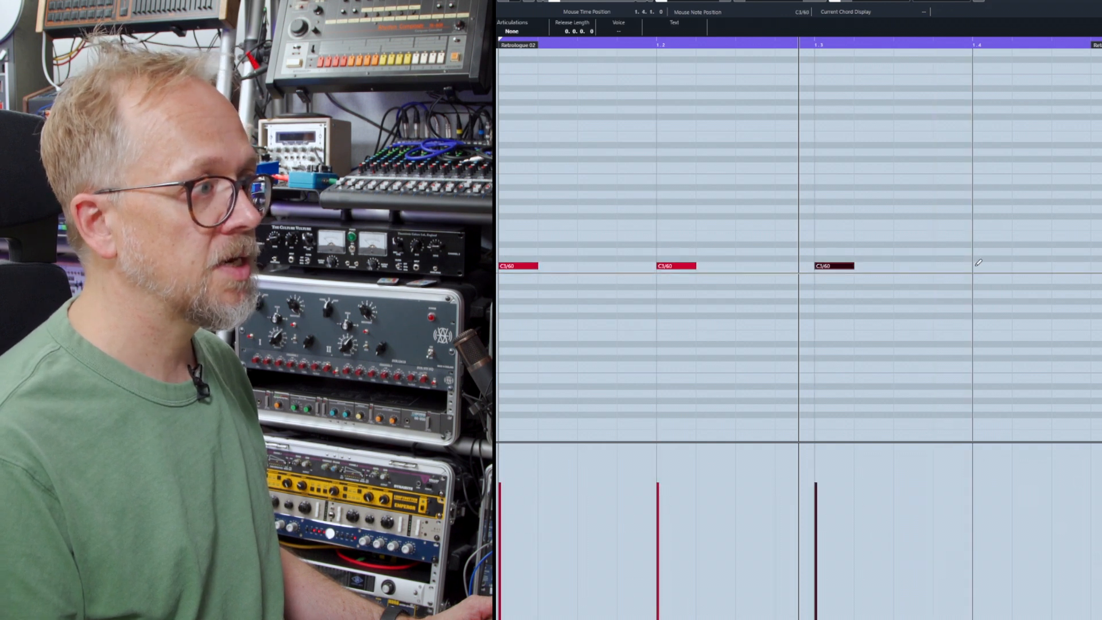
pyautogui.click(990, 265)
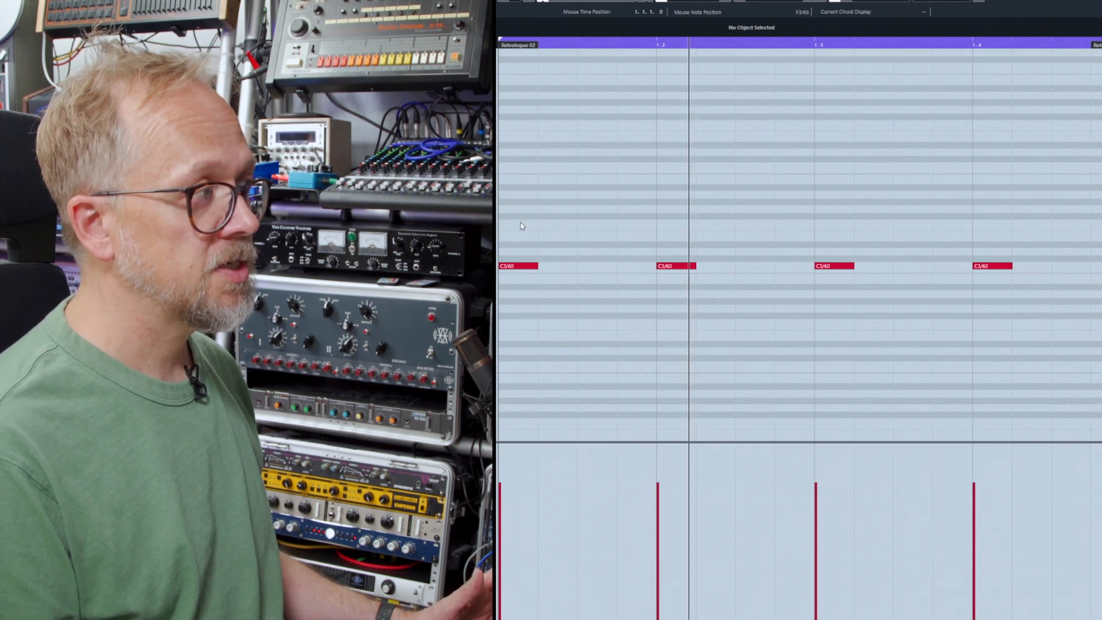
pyautogui.moveTo(541, 279)
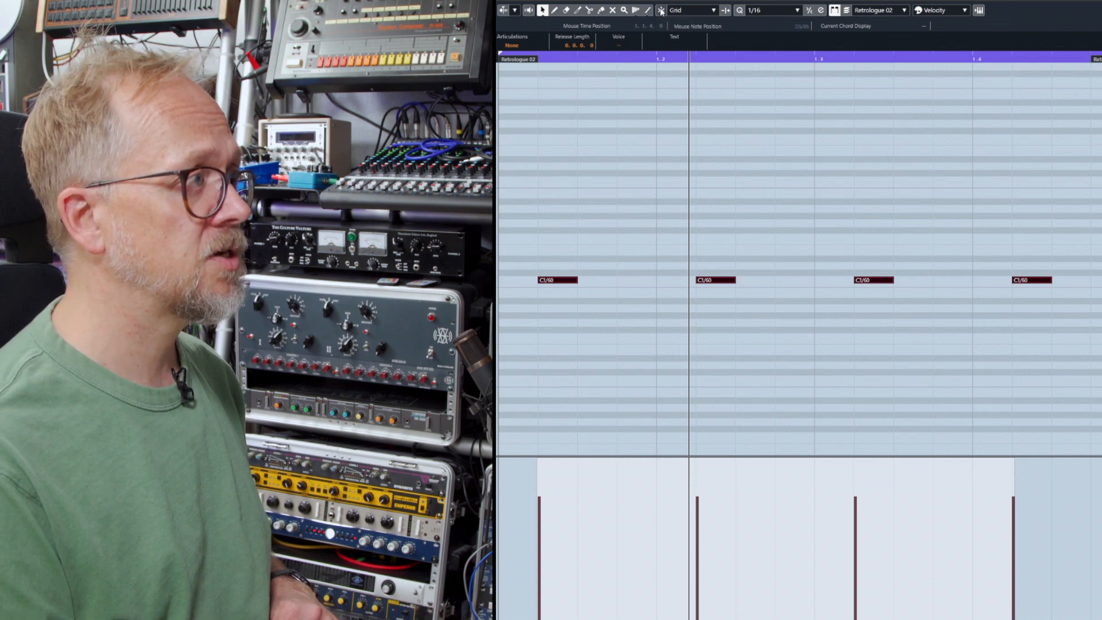
pyautogui.moveTo(532, 279)
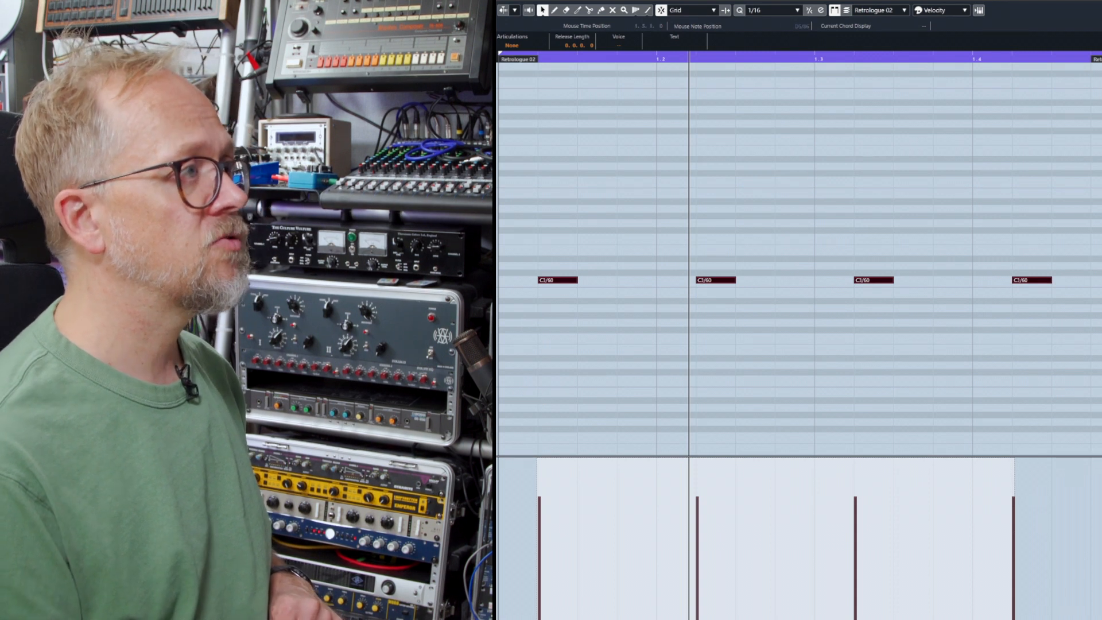
# Nudge the four C3 notes later onto the offbeat eighths
pyautogui.click(770, 10)
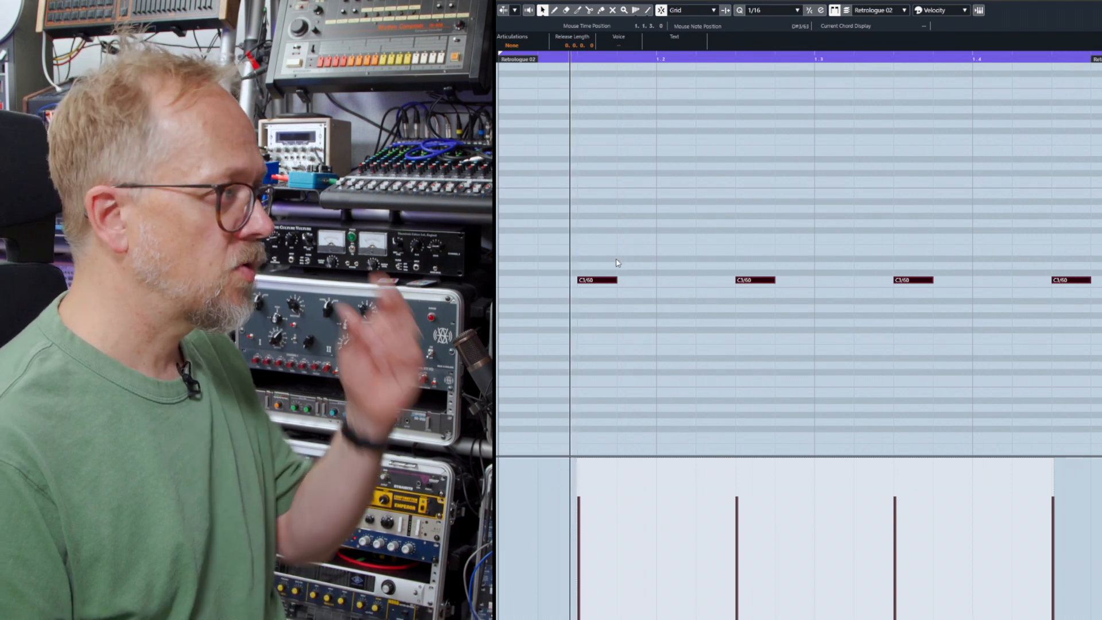
pyautogui.moveTo(630, 272)
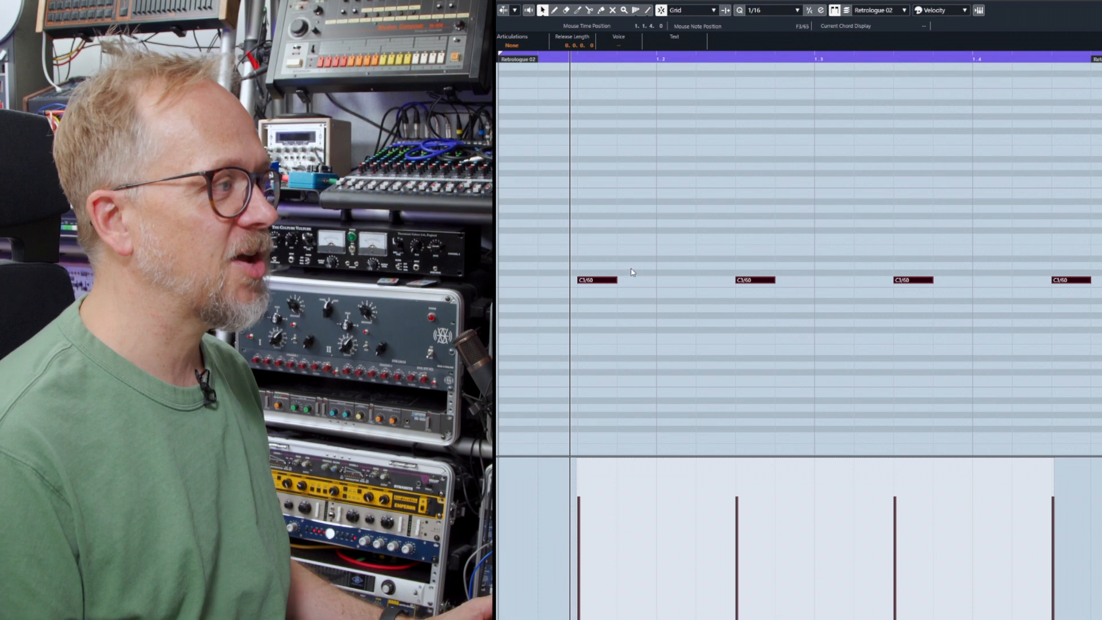
pyautogui.moveTo(633, 241)
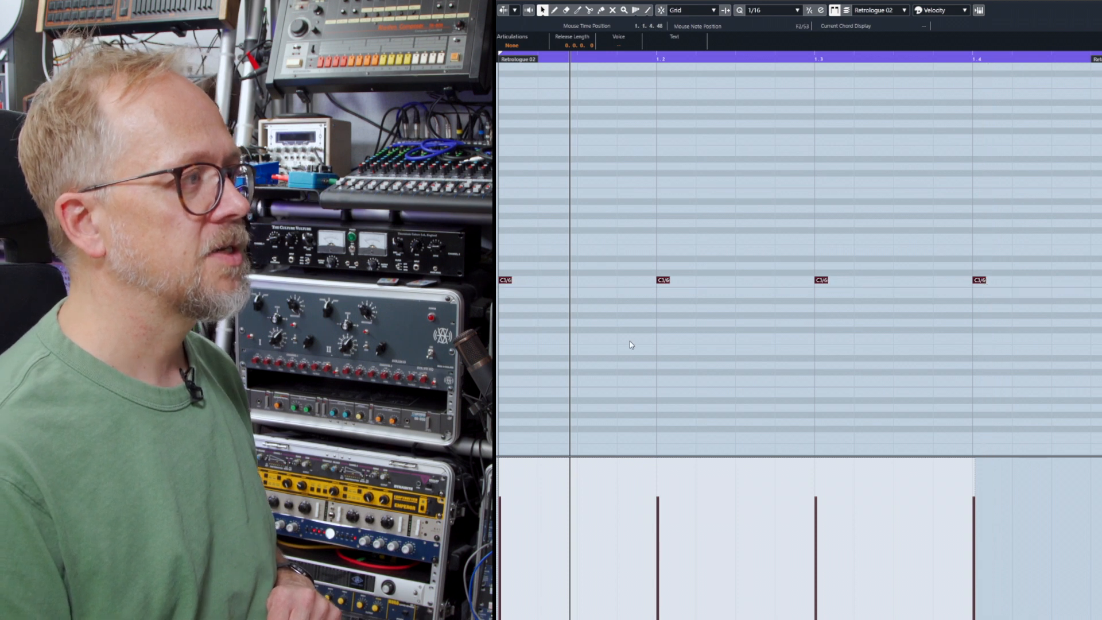
pyautogui.moveTo(695, 415)
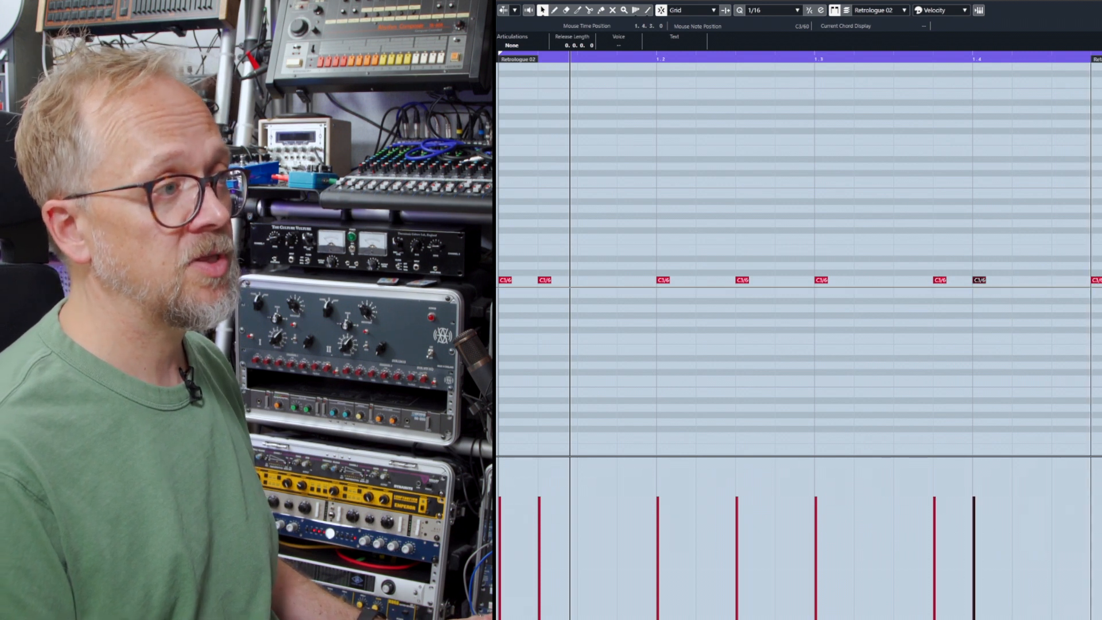
pyautogui.moveTo(692, 252)
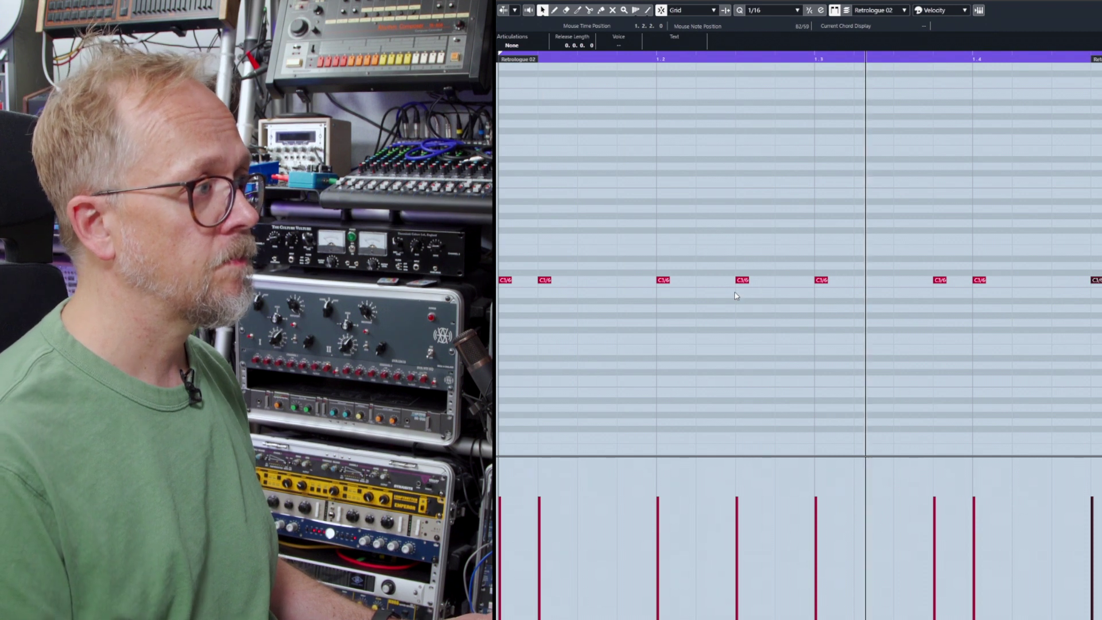
pyautogui.moveTo(727, 253)
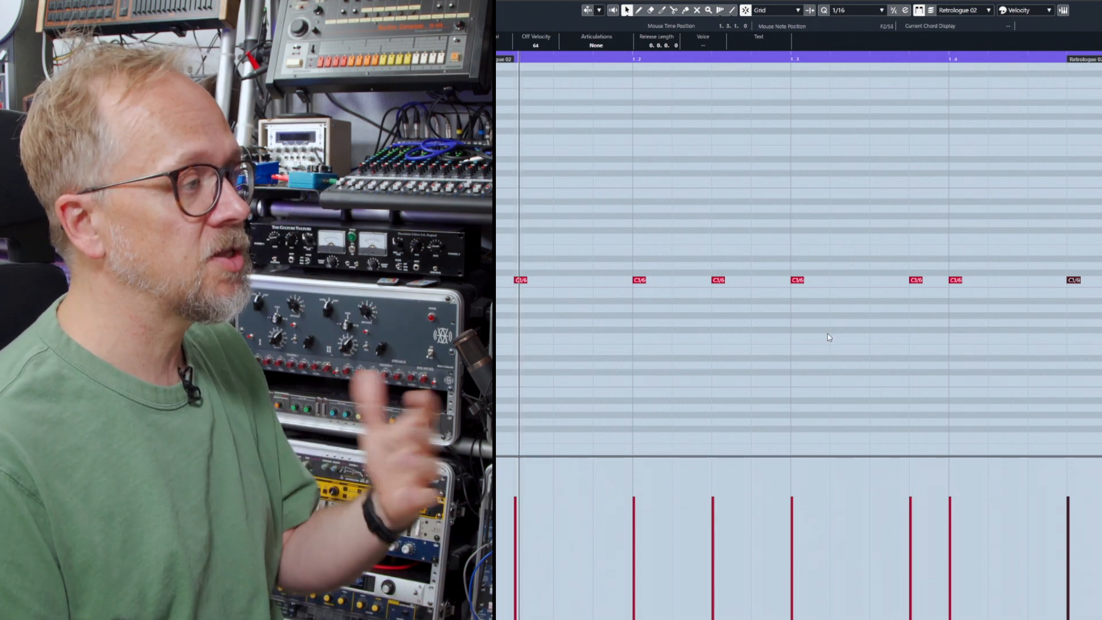
pyautogui.moveTo(654, 288)
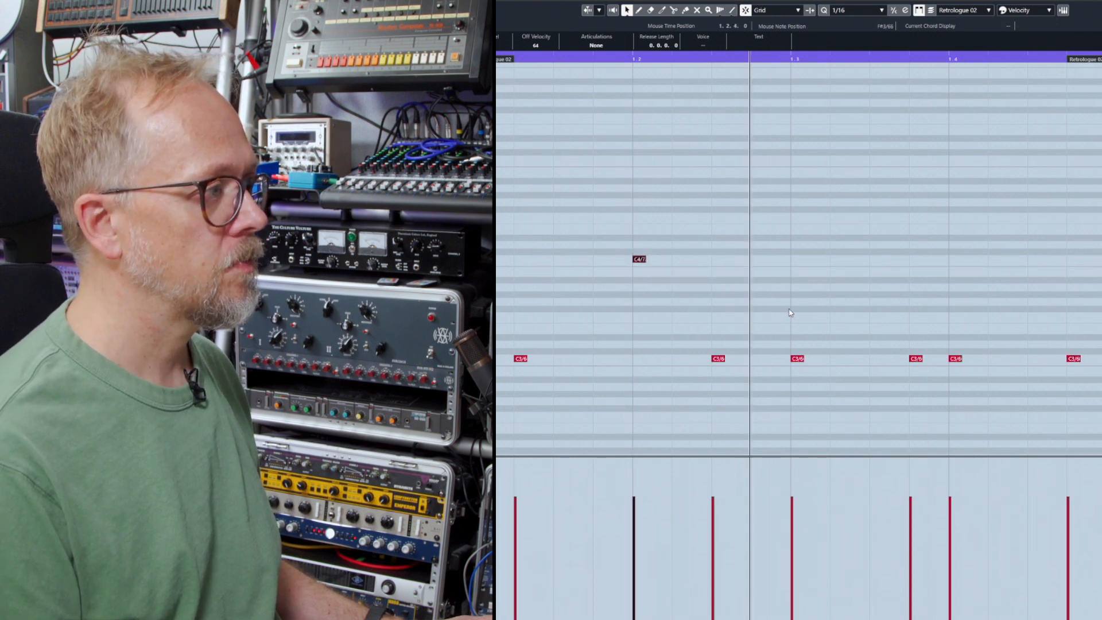
pyautogui.moveTo(841, 351)
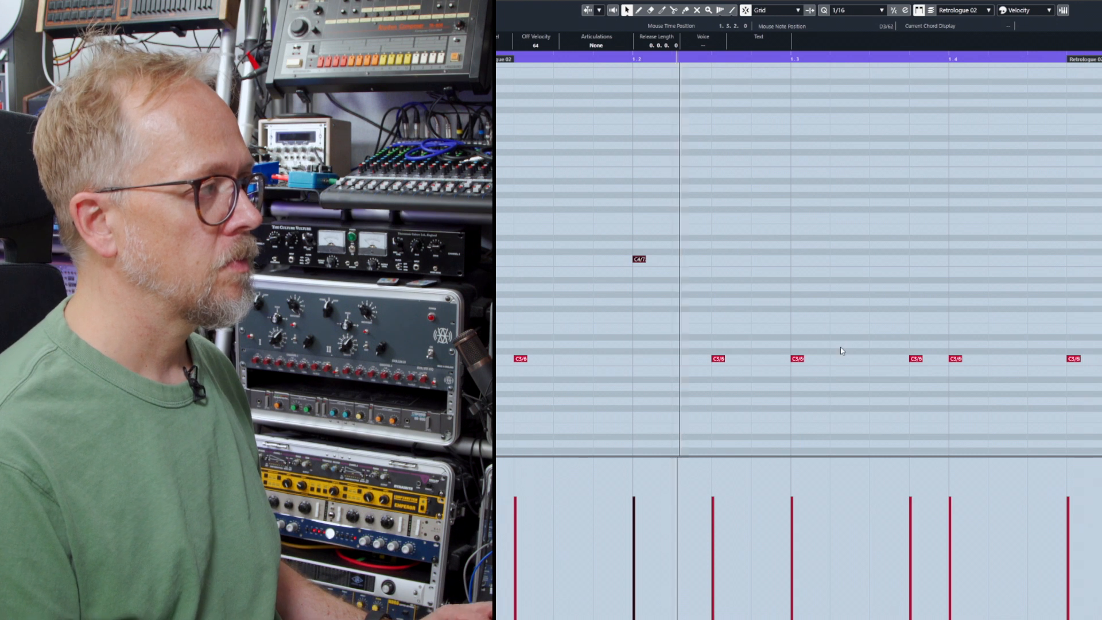
# Add a new note just after beat 3, then select the bar's first C3
pyautogui.click(914, 258)
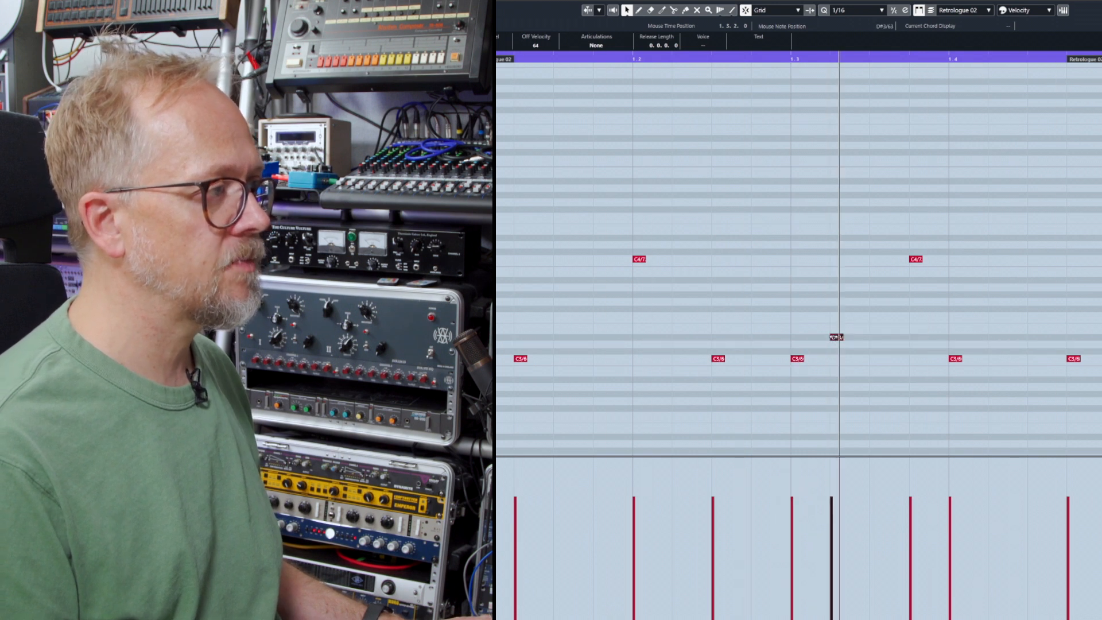
pyautogui.moveTo(835, 214)
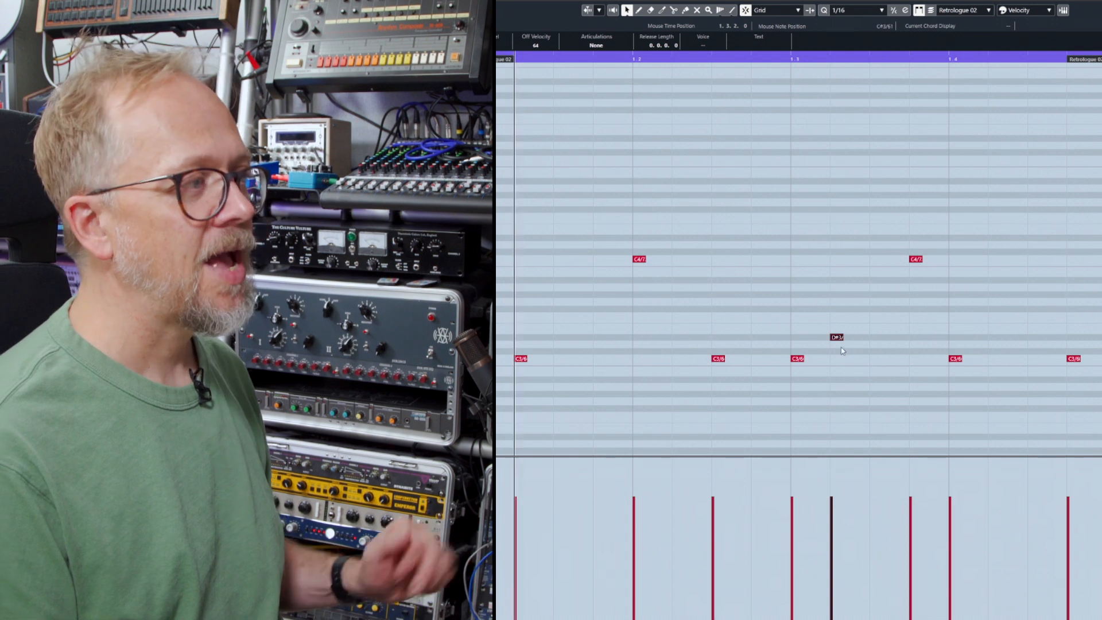
pyautogui.moveTo(733, 319)
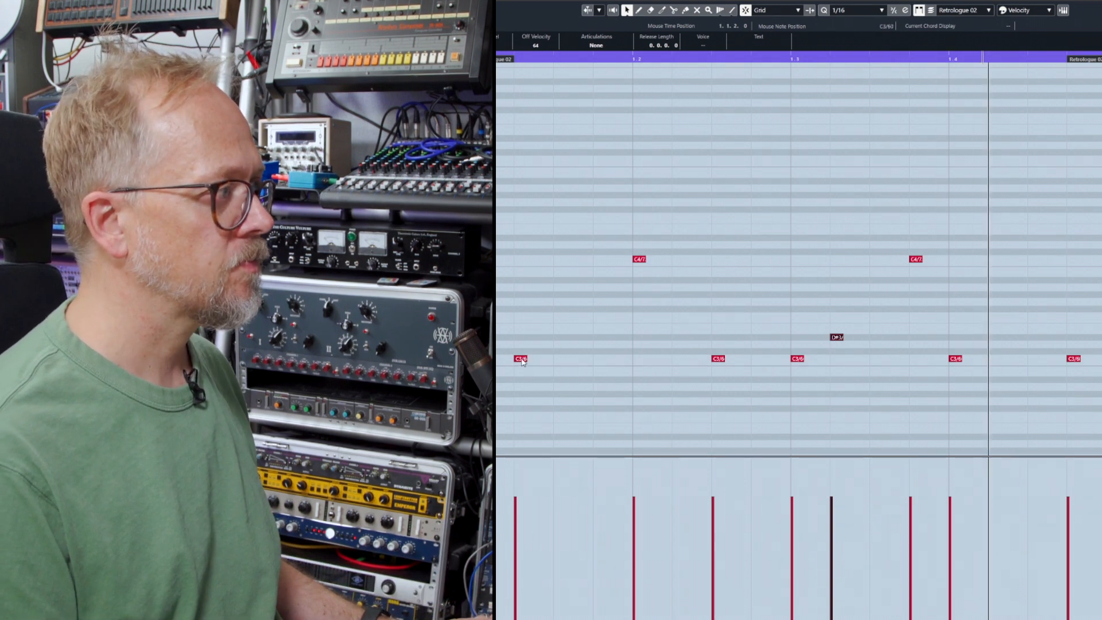
pyautogui.click(599, 281)
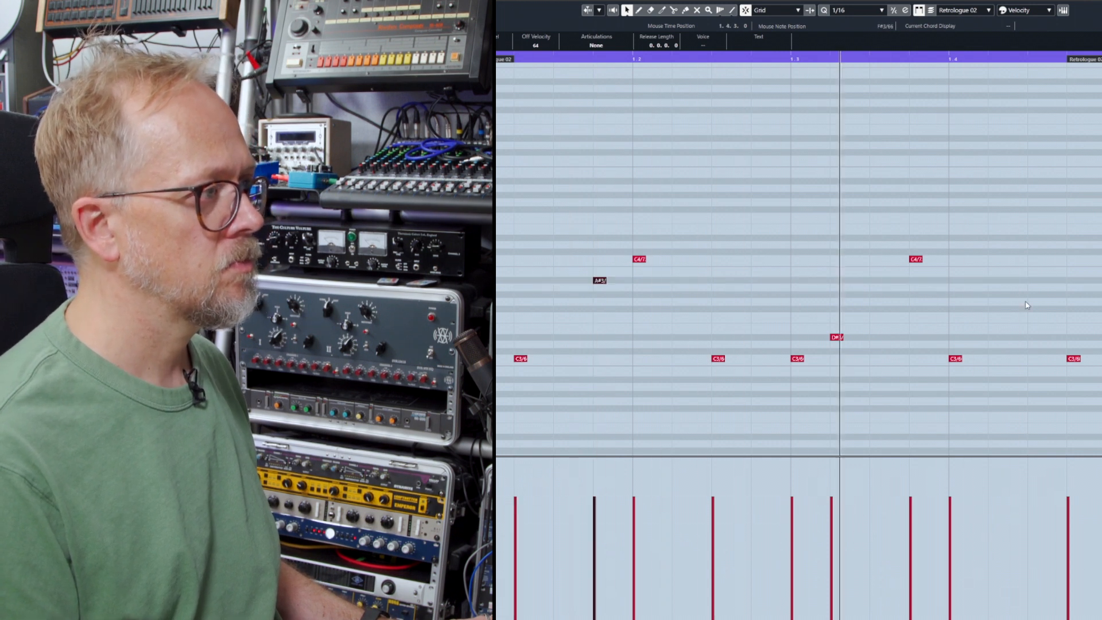
pyautogui.moveTo(980, 336)
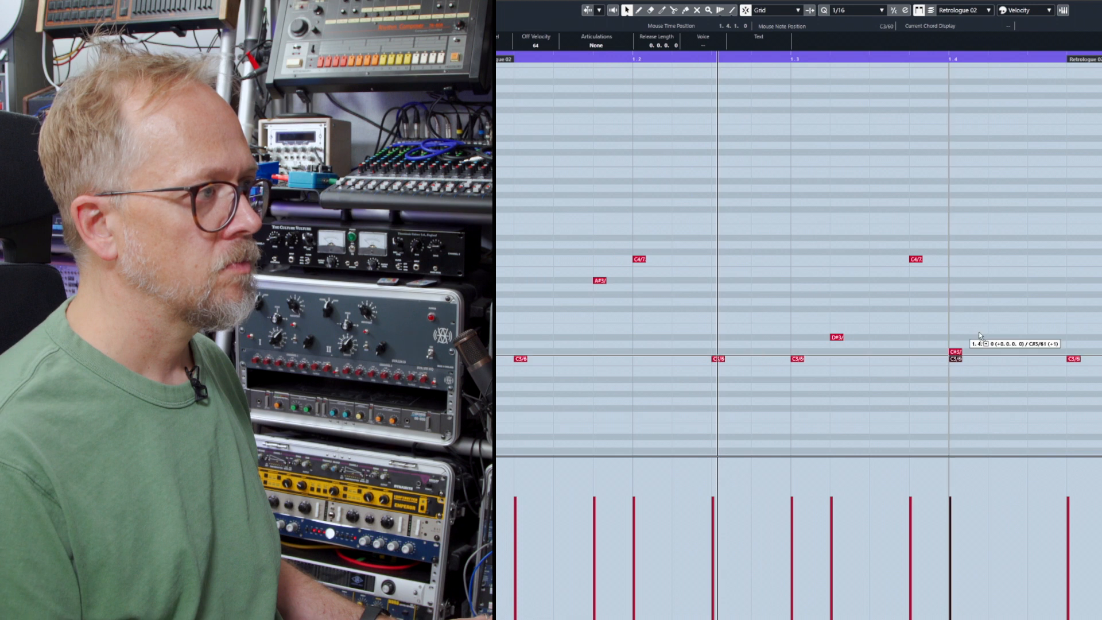
pyautogui.moveTo(994, 284)
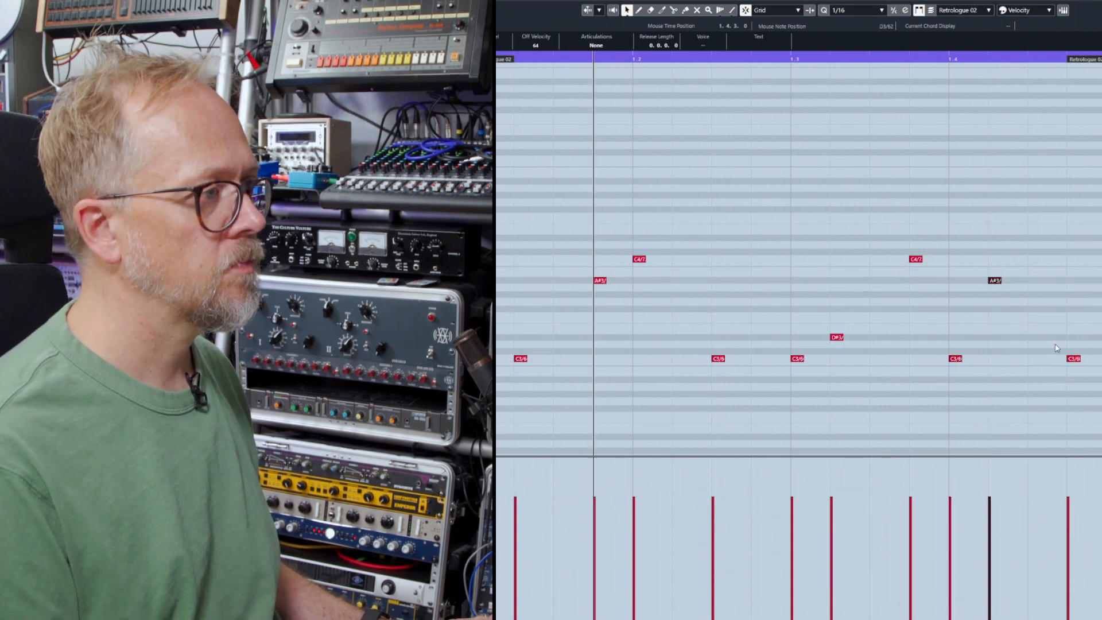
pyautogui.moveTo(1071, 360)
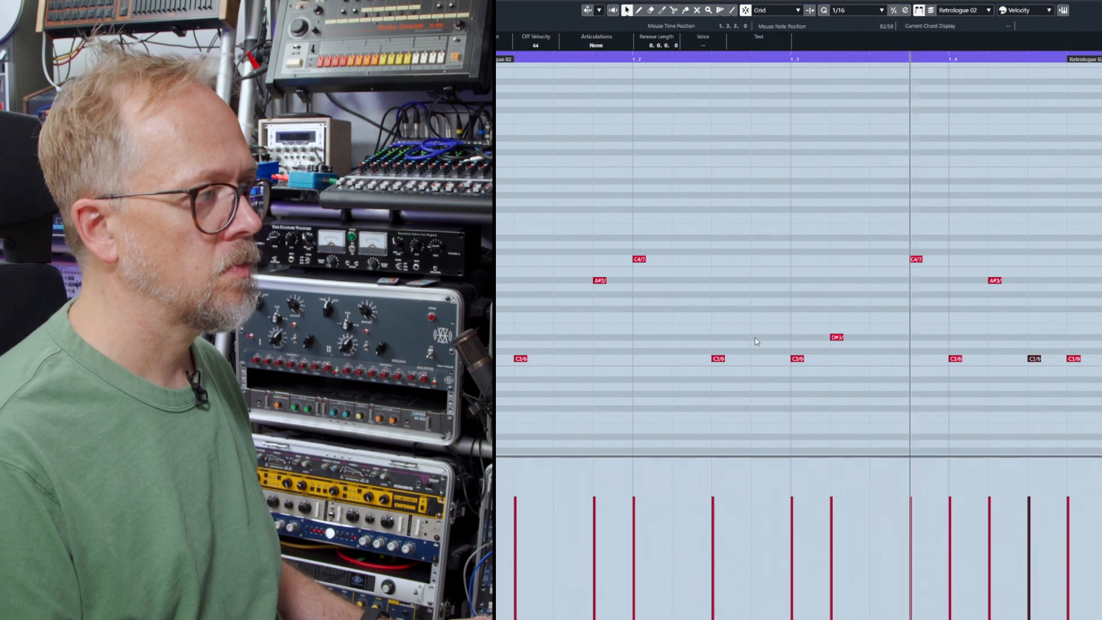
pyautogui.moveTo(745, 298)
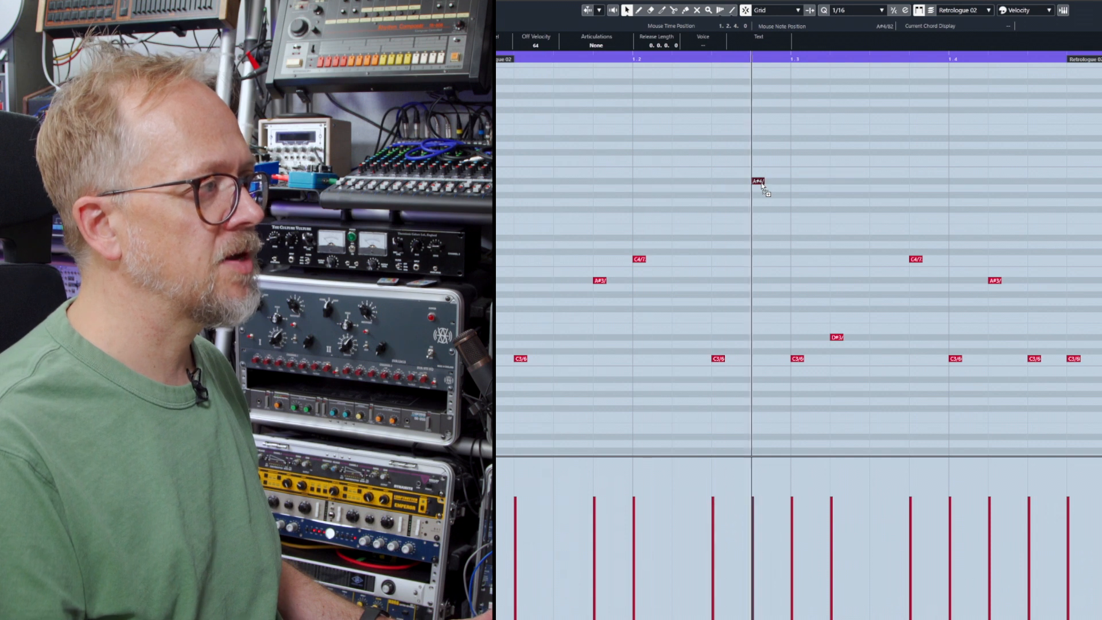
pyautogui.moveTo(735, 388)
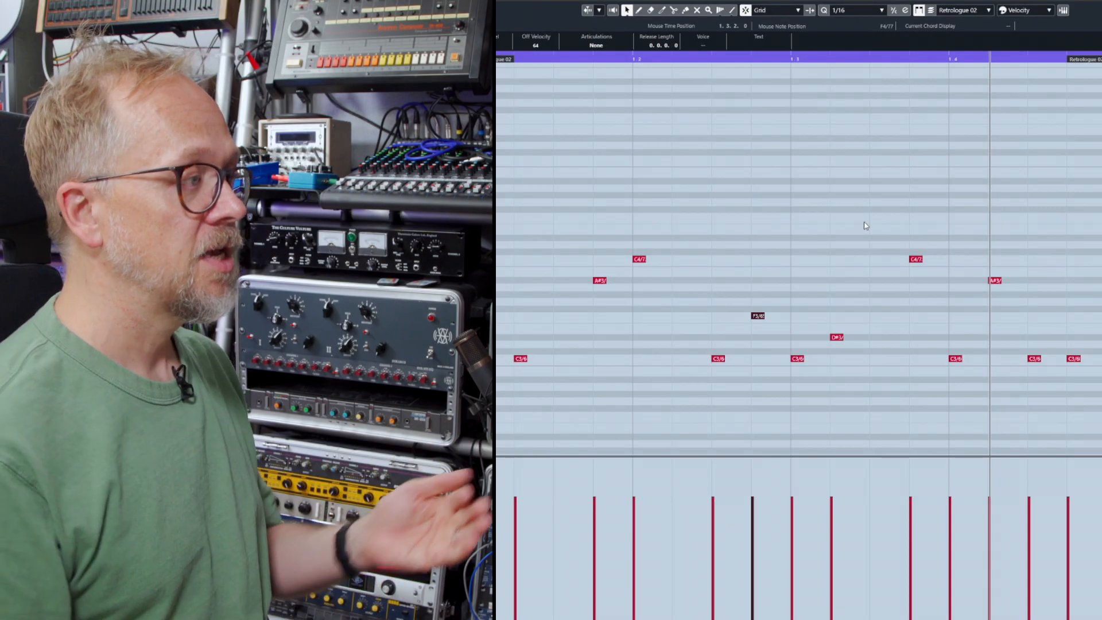
pyautogui.moveTo(747, 328)
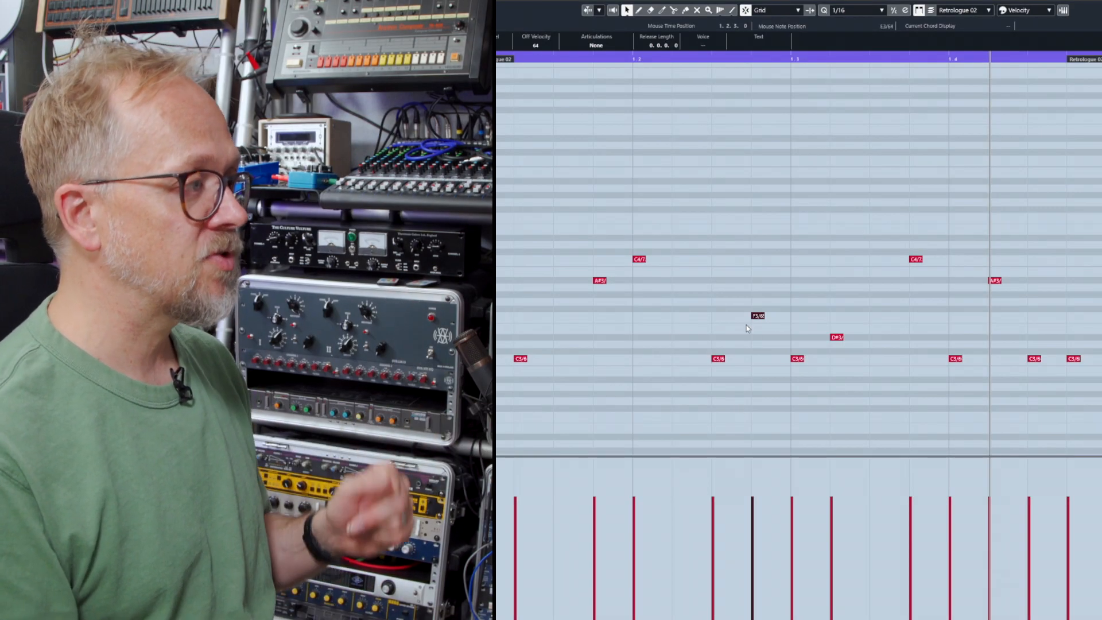
pyautogui.moveTo(593, 284)
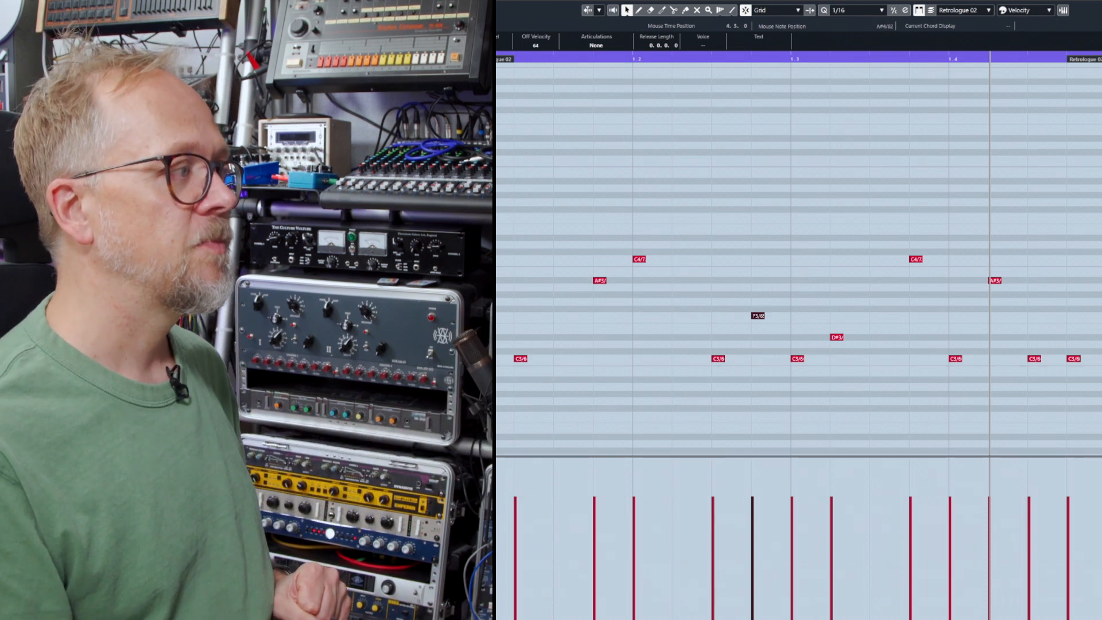
pyautogui.moveTo(753, 287)
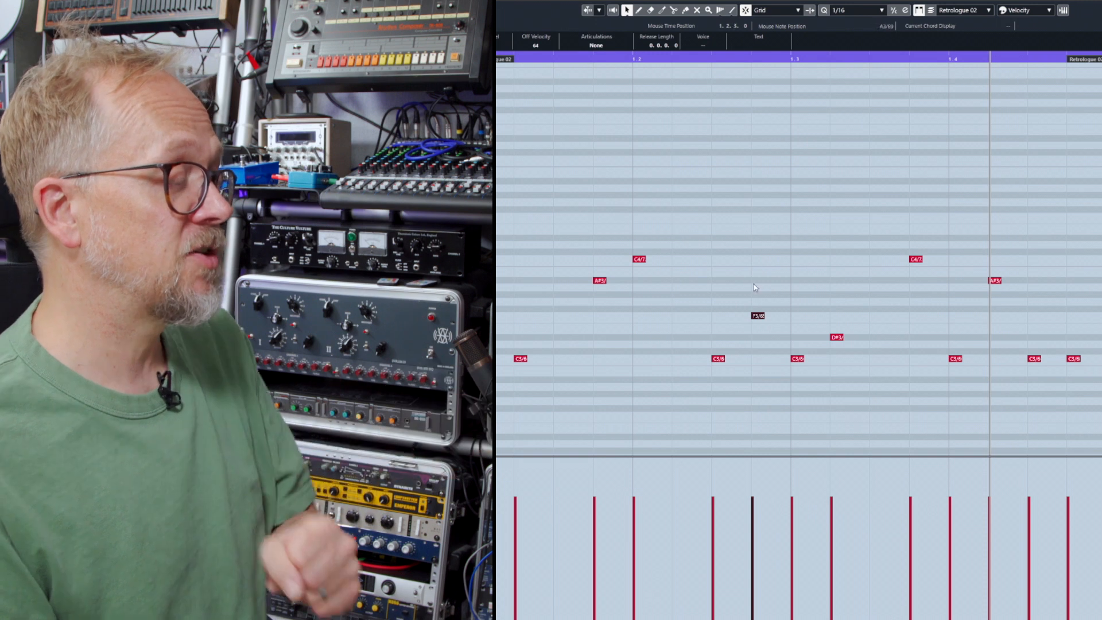
pyautogui.moveTo(650, 287)
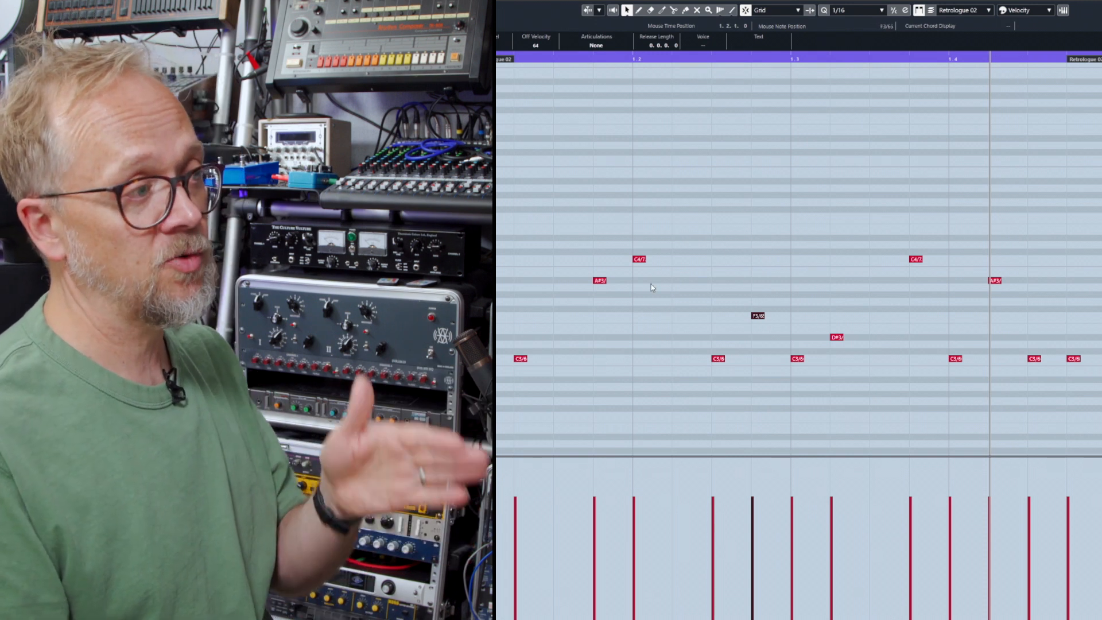
pyautogui.moveTo(687, 315)
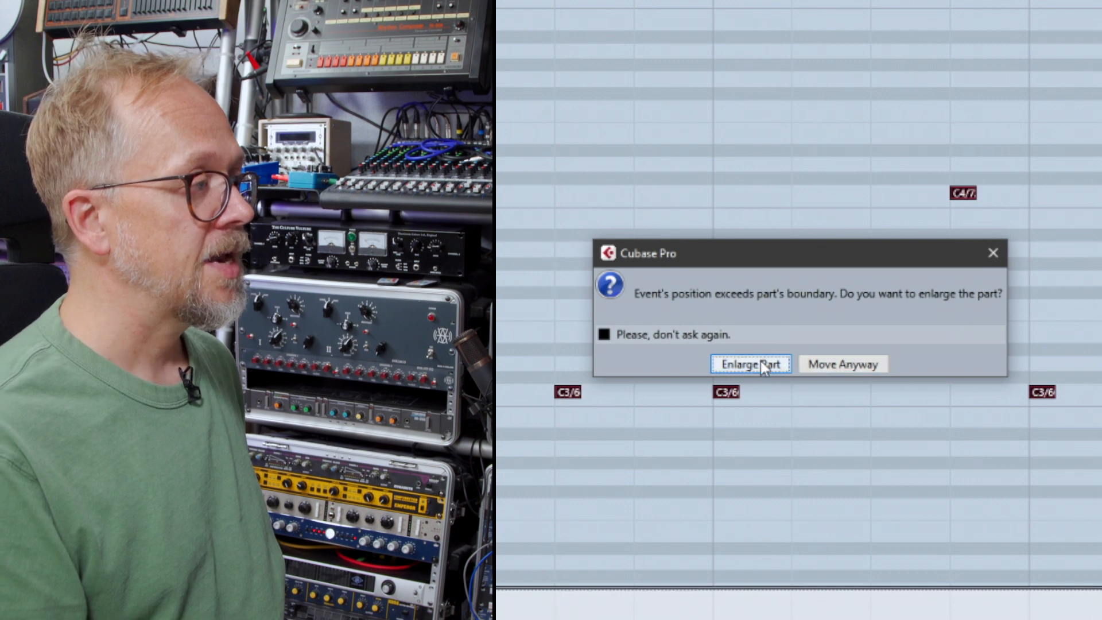
pyautogui.moveTo(794, 372)
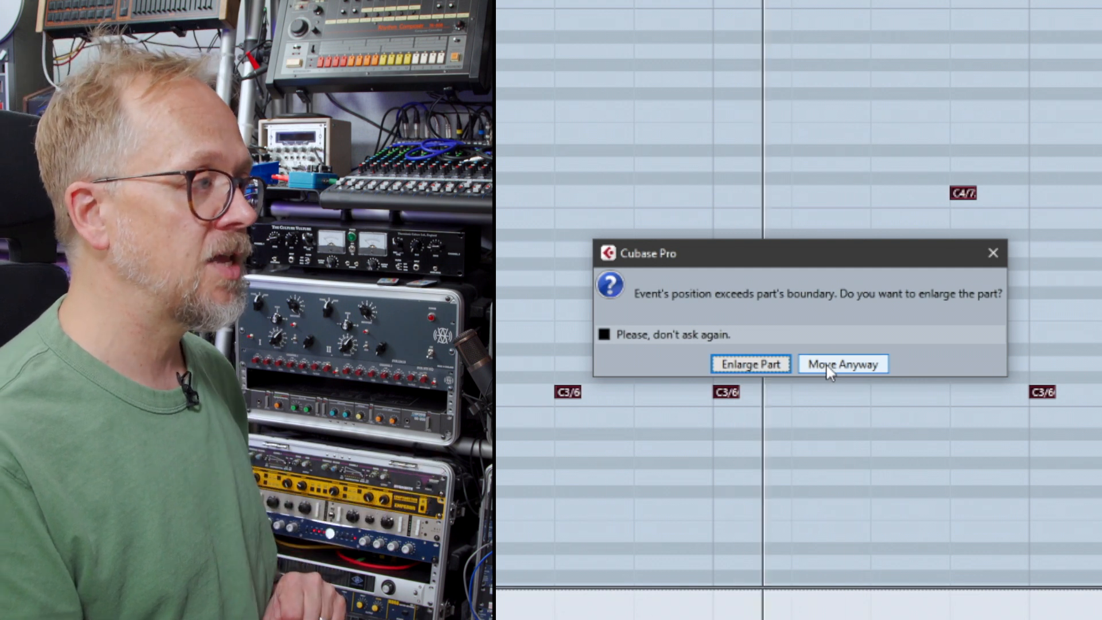
# Choose Move Anyway so the C3 notes move without enlarging the part
pyautogui.click(842, 363)
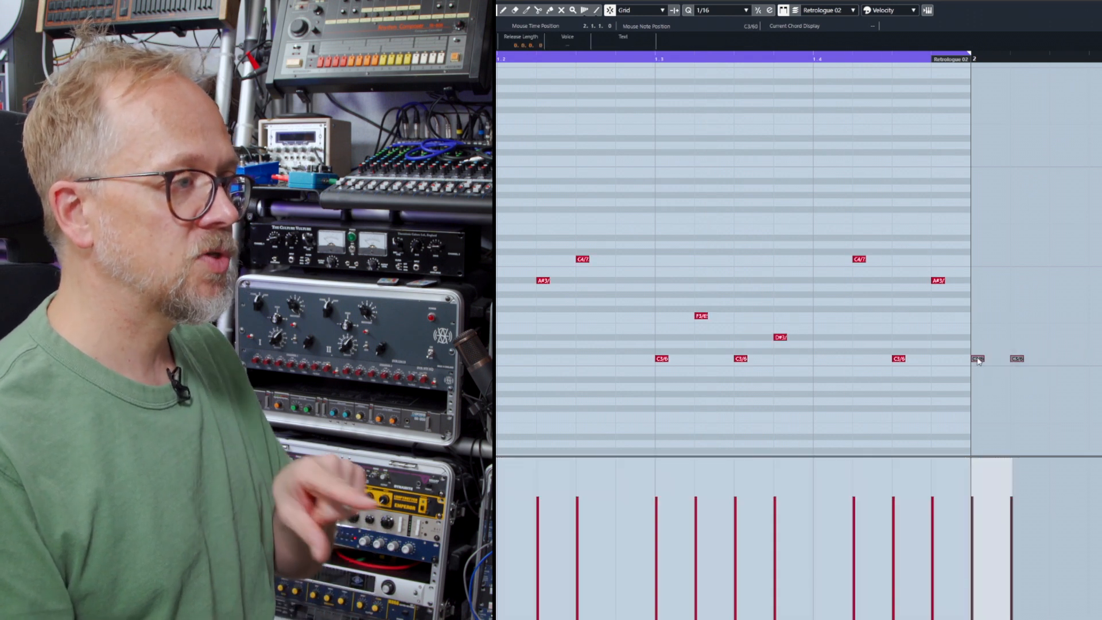
pyautogui.moveTo(992, 318)
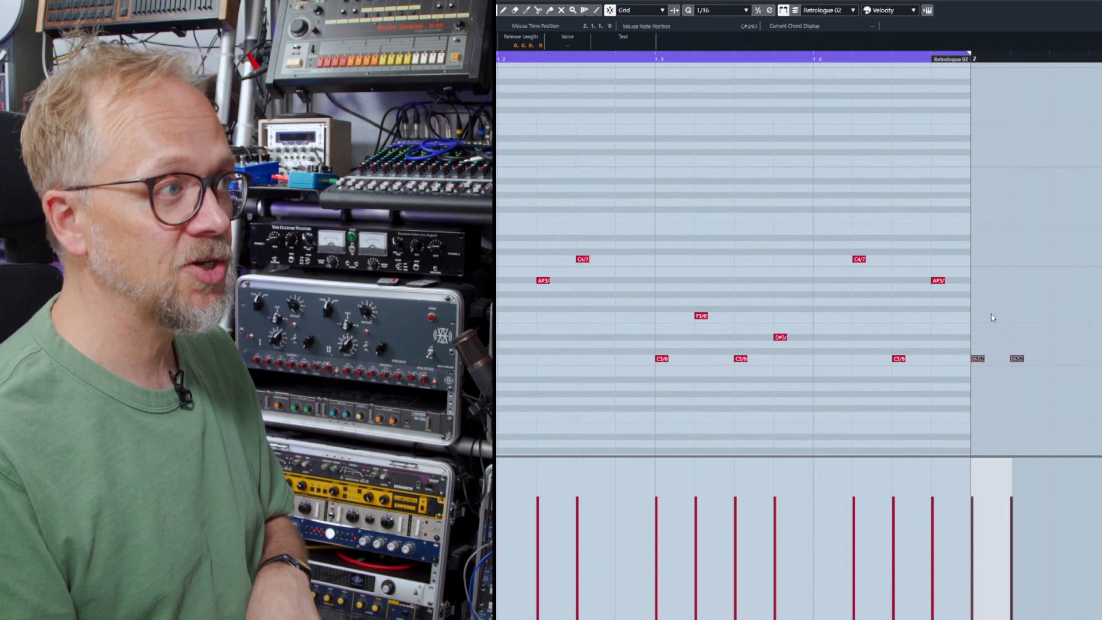
pyautogui.moveTo(977, 358)
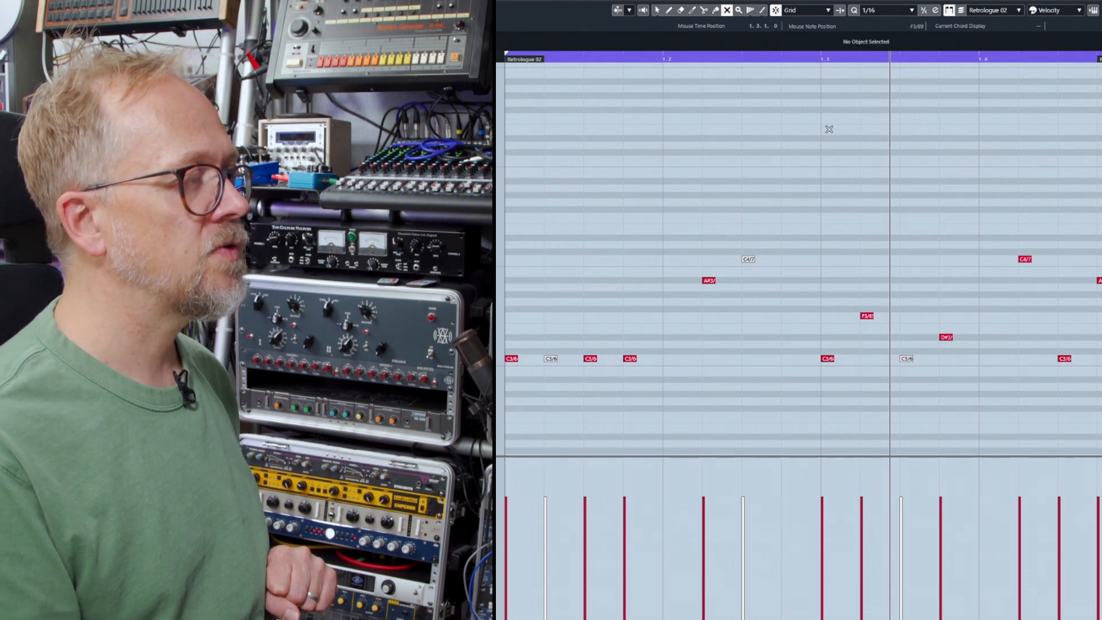
pyautogui.moveTo(913, 10)
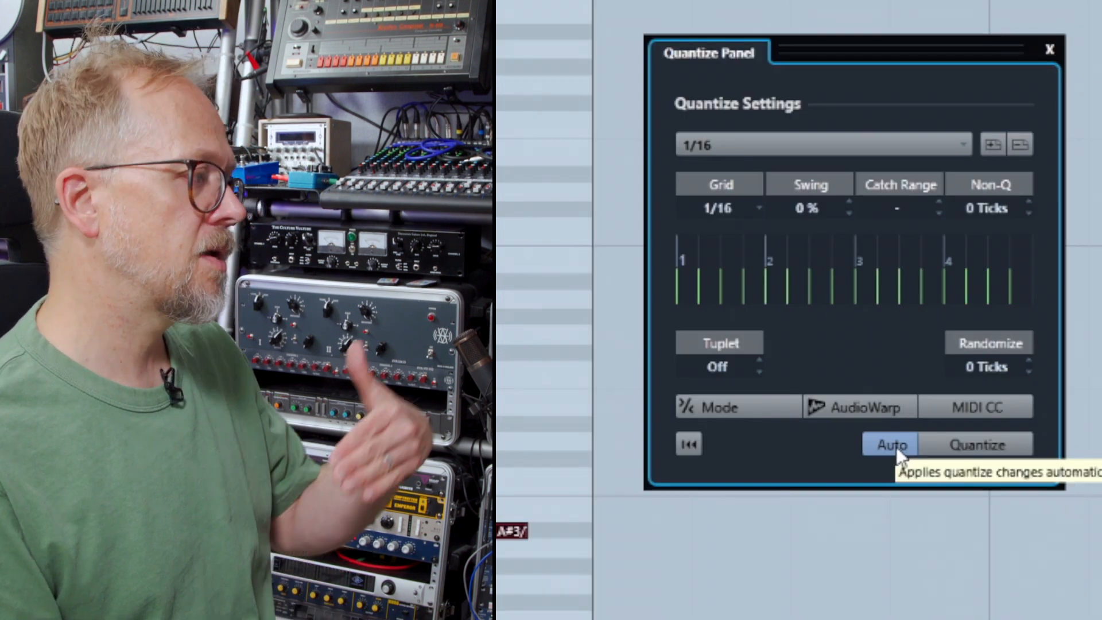
pyautogui.moveTo(847, 453)
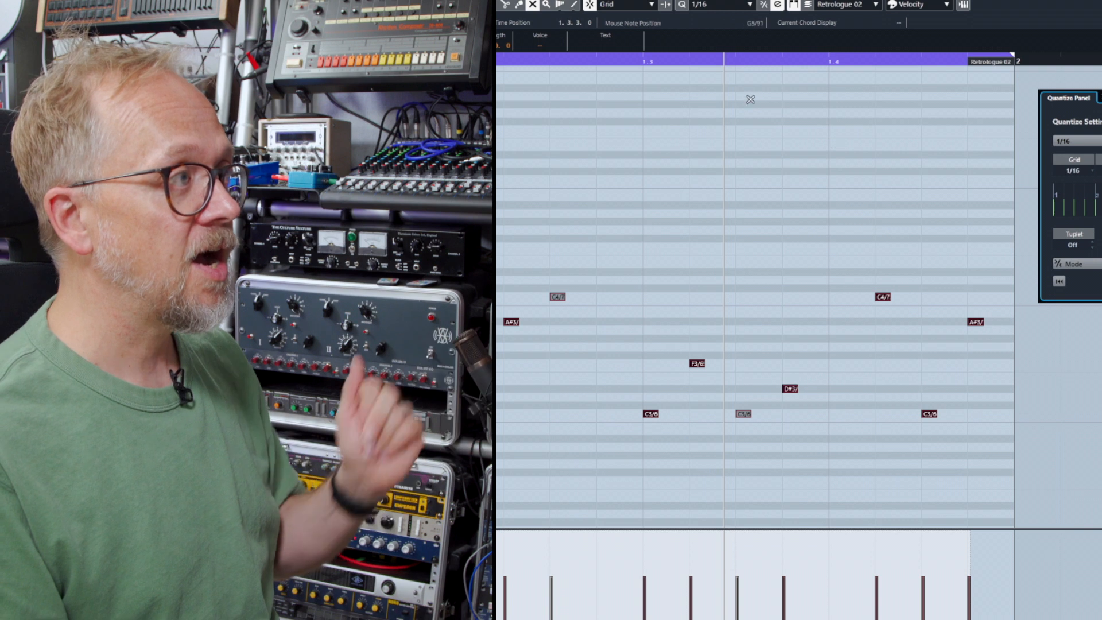
# Try the 1/8 Dotted quantize preset, then reopen the Quantize Presets list
pyautogui.click(749, 5)
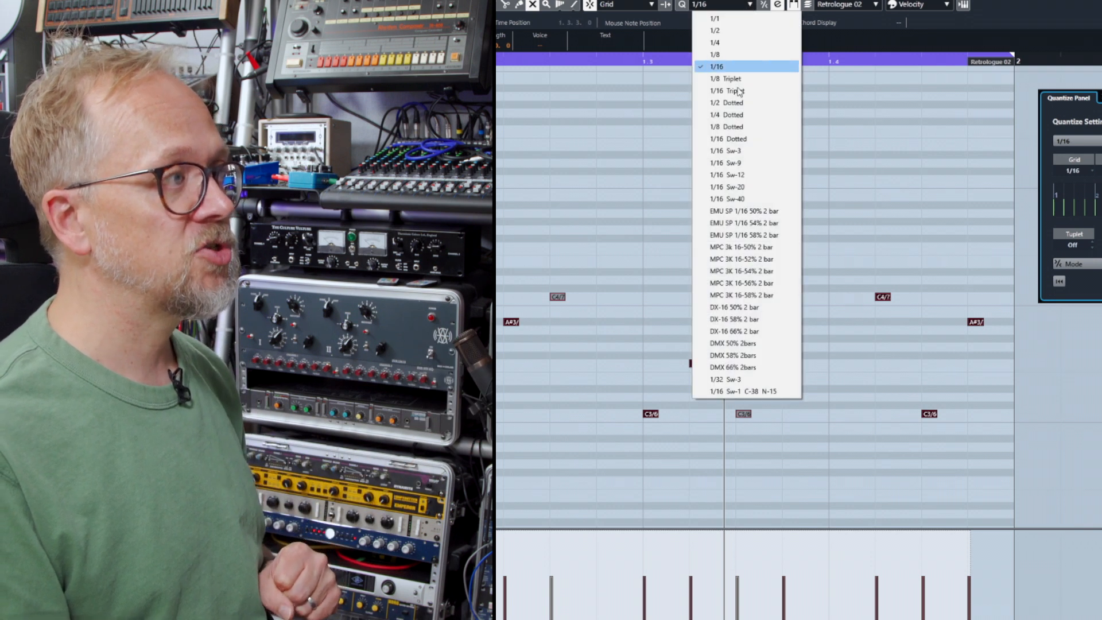
pyautogui.click(724, 126)
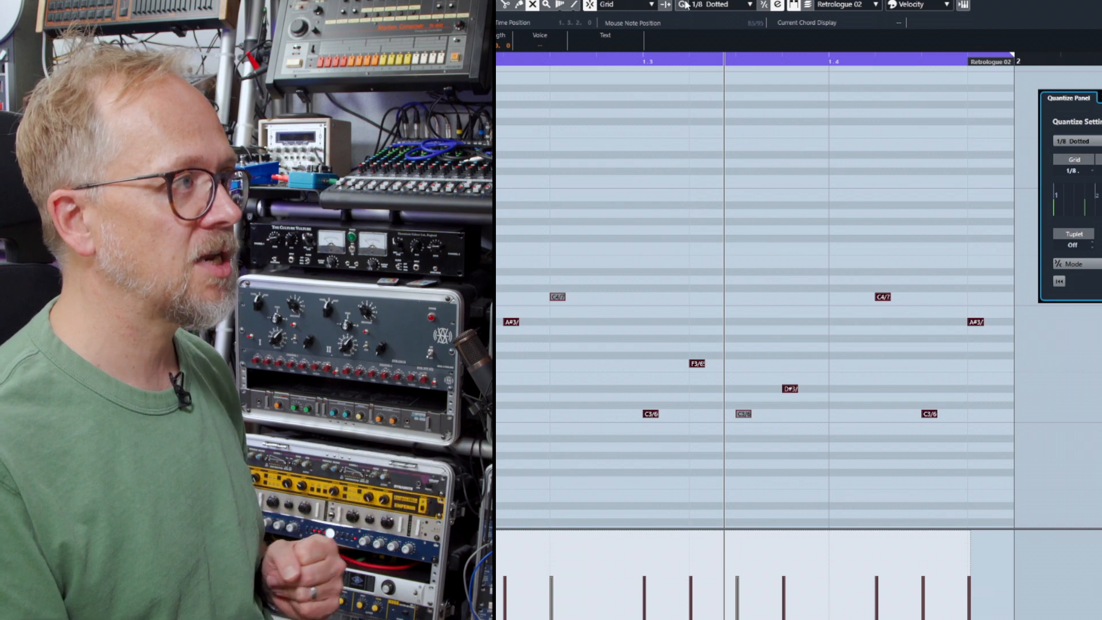
pyautogui.moveTo(748, 5)
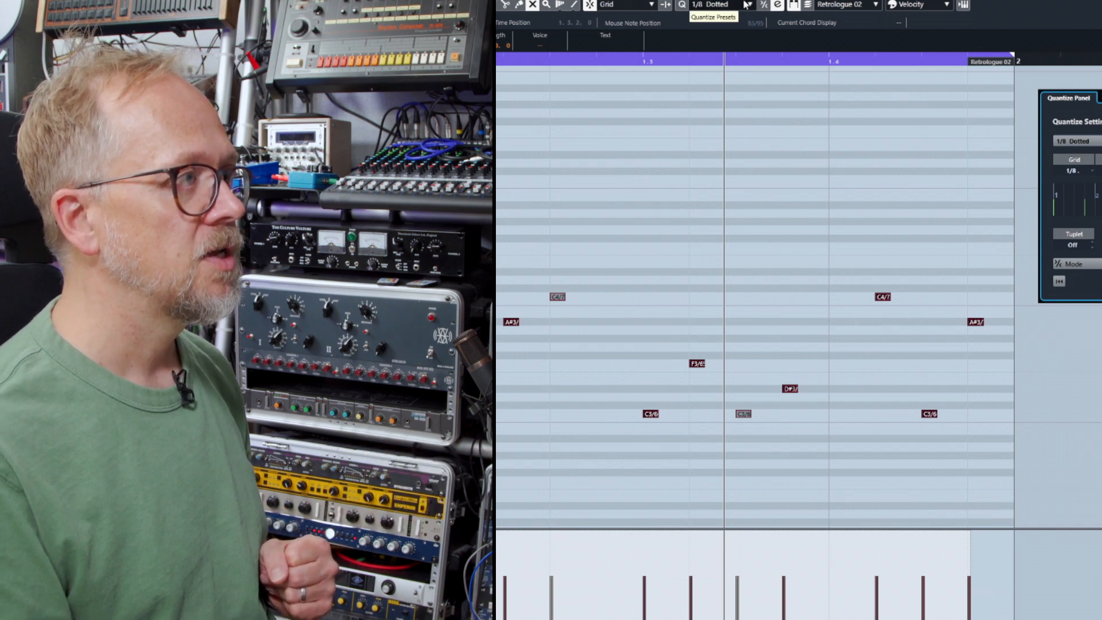
pyautogui.click(712, 5)
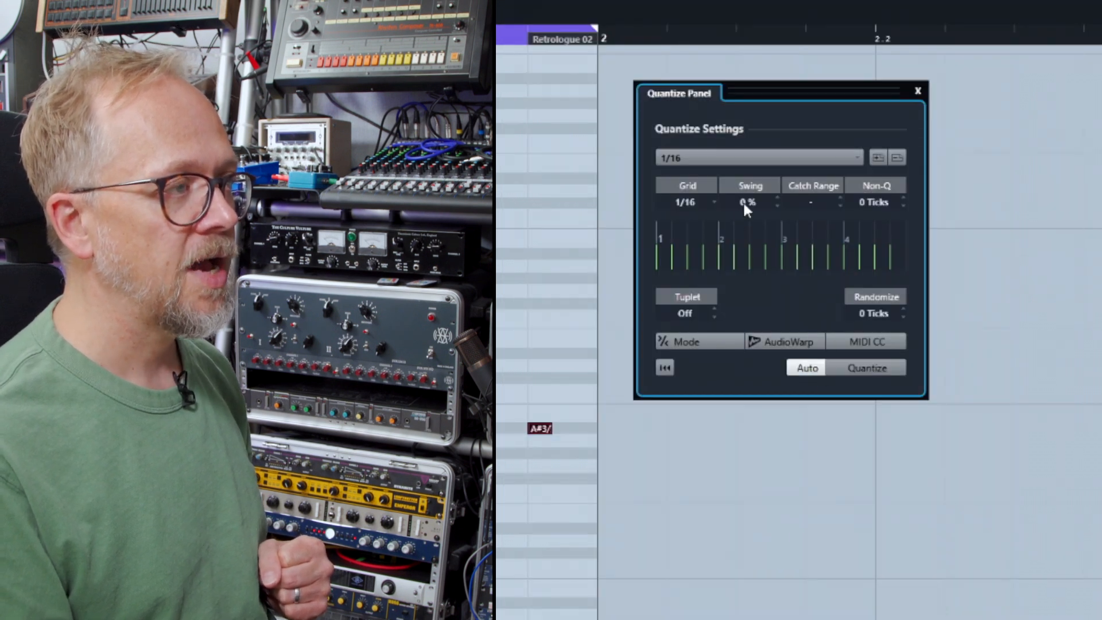
pyautogui.moveTo(747, 209)
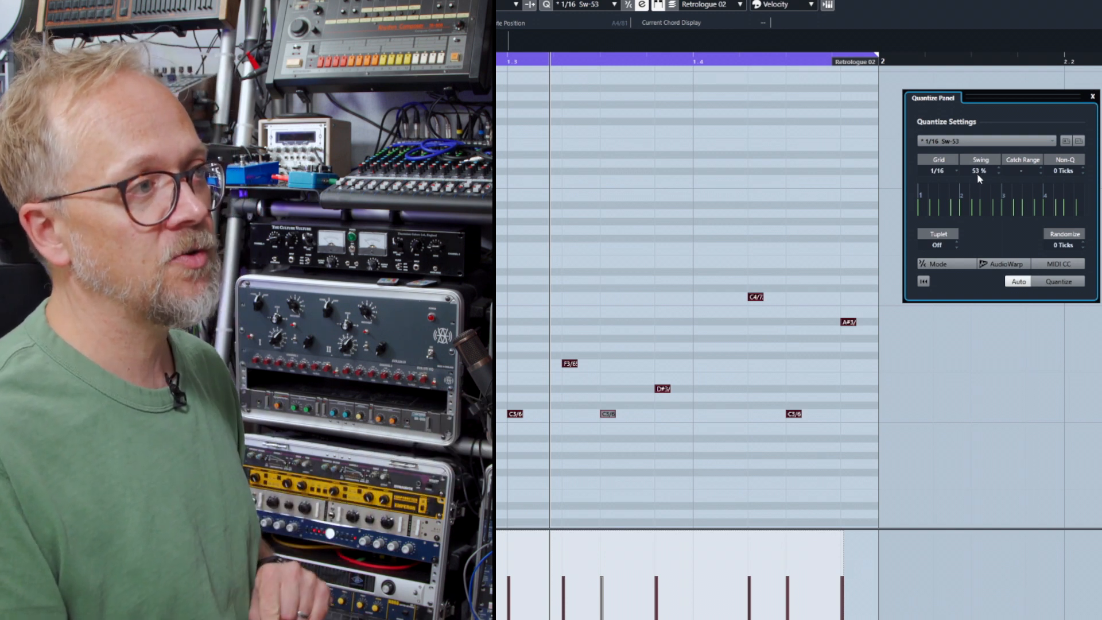
pyautogui.moveTo(979, 171)
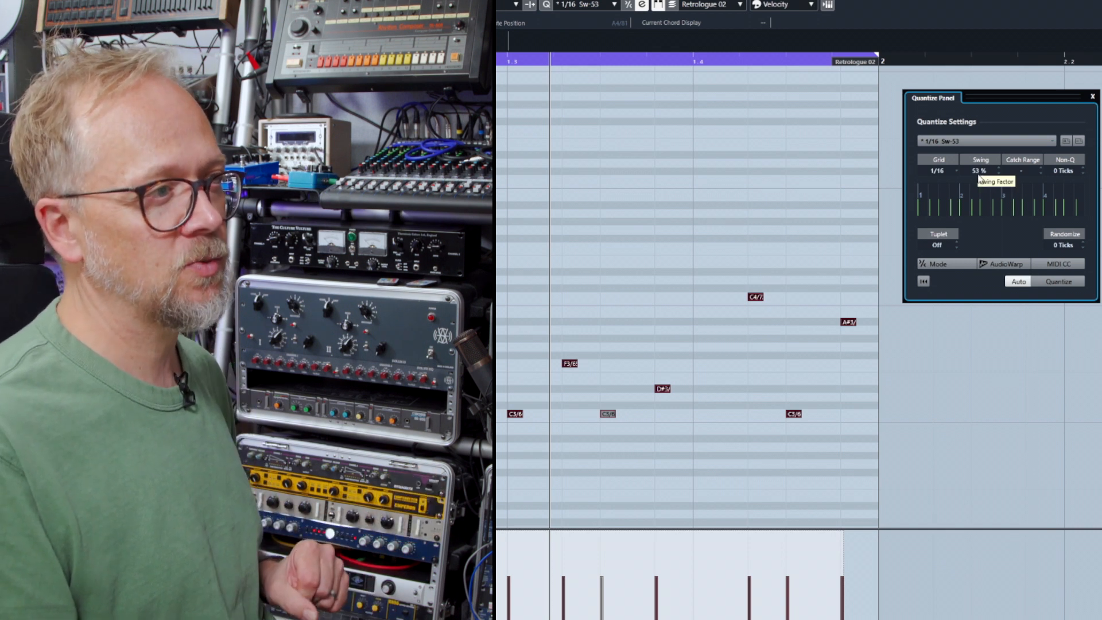
# Raise Swing to 53 % on the 1/16 quantize grid
pyautogui.click(1092, 96)
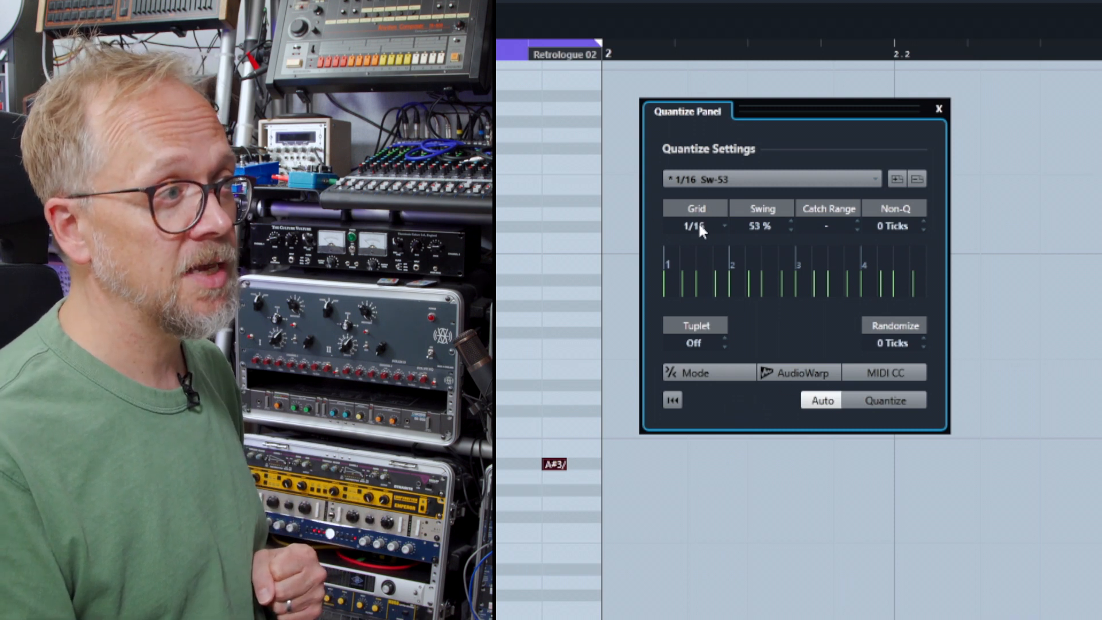
pyautogui.moveTo(783, 245)
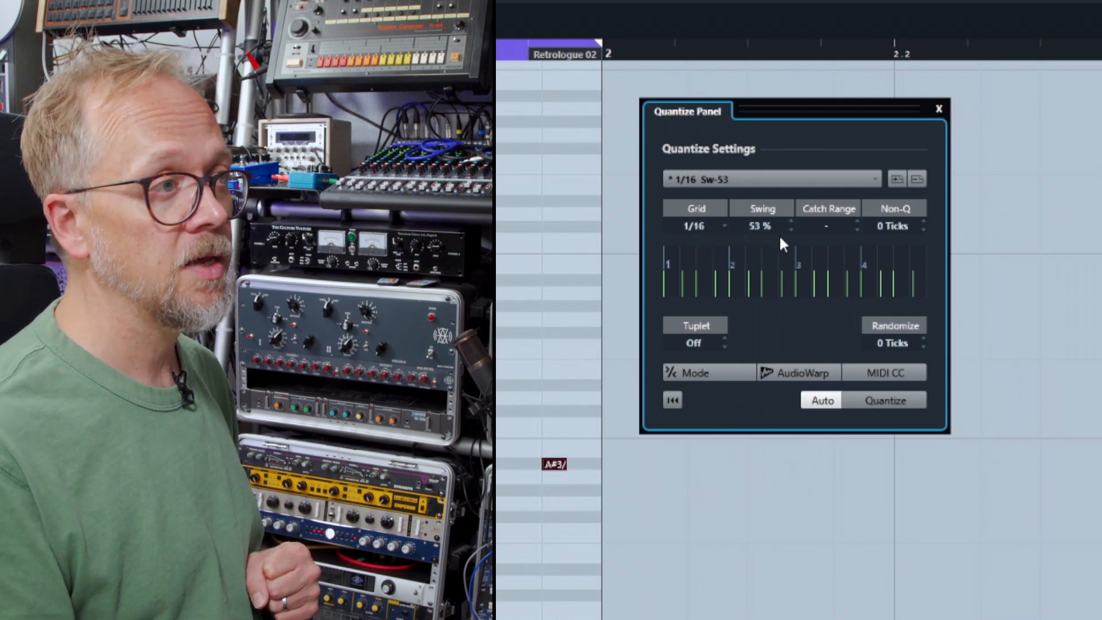
pyautogui.moveTo(901, 242)
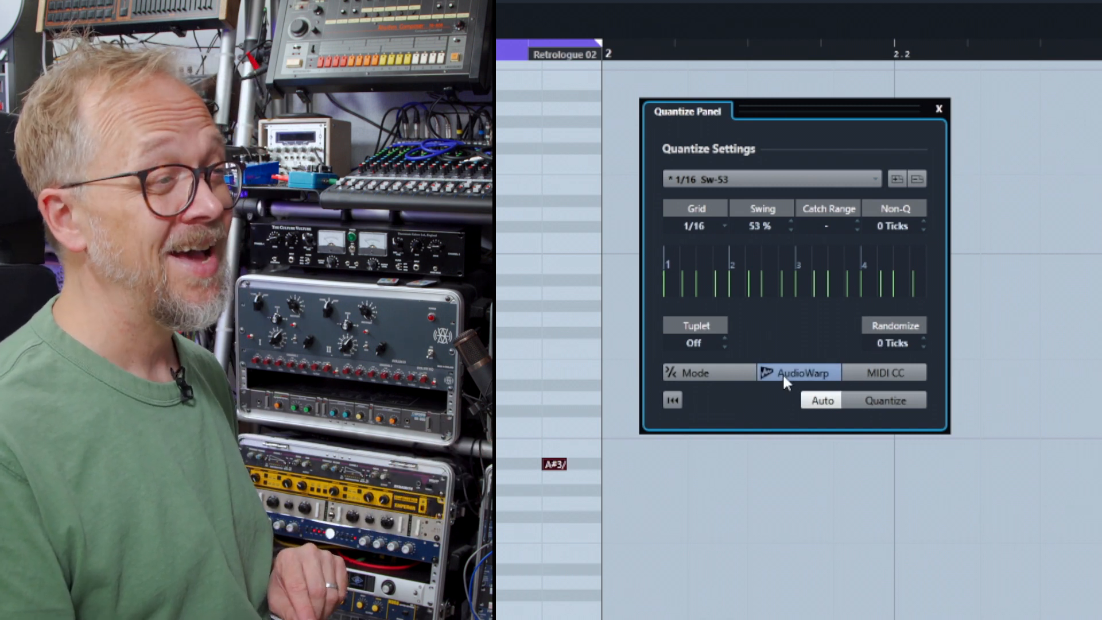
pyautogui.moveTo(766, 416)
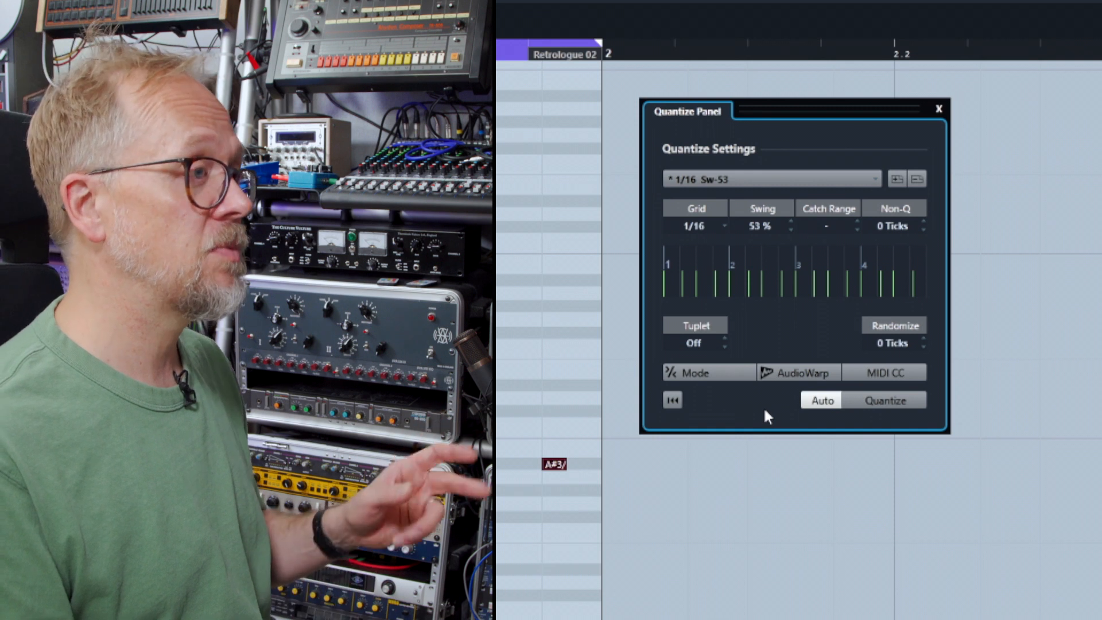
pyautogui.moveTo(787, 411)
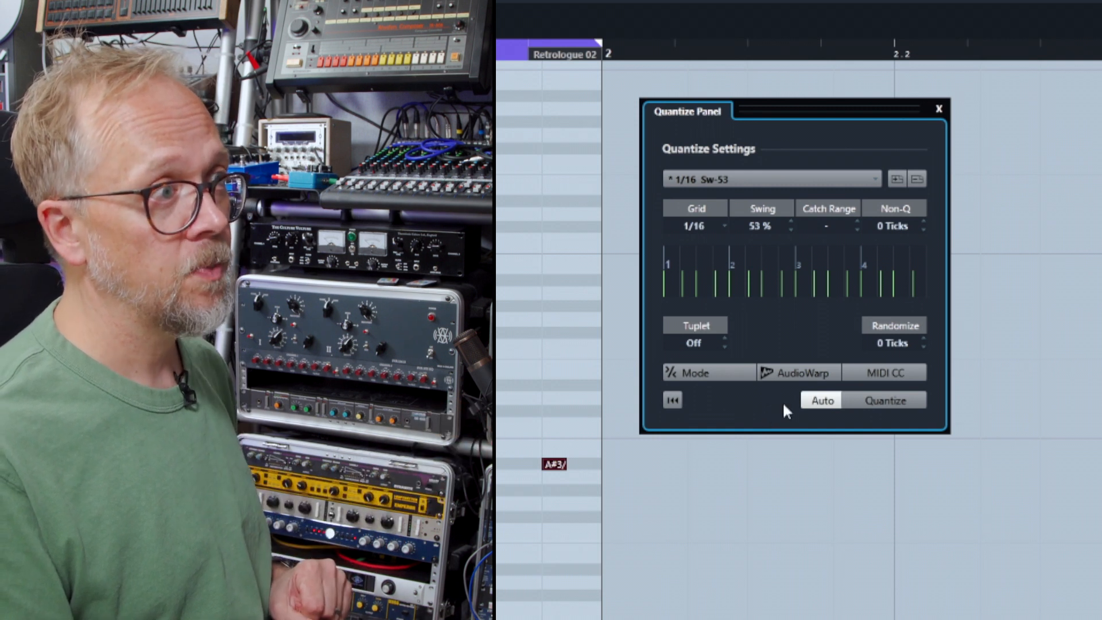
# Close the Quantize Panel, keeping the 1/16 Sw-53 preset active
pyautogui.click(938, 109)
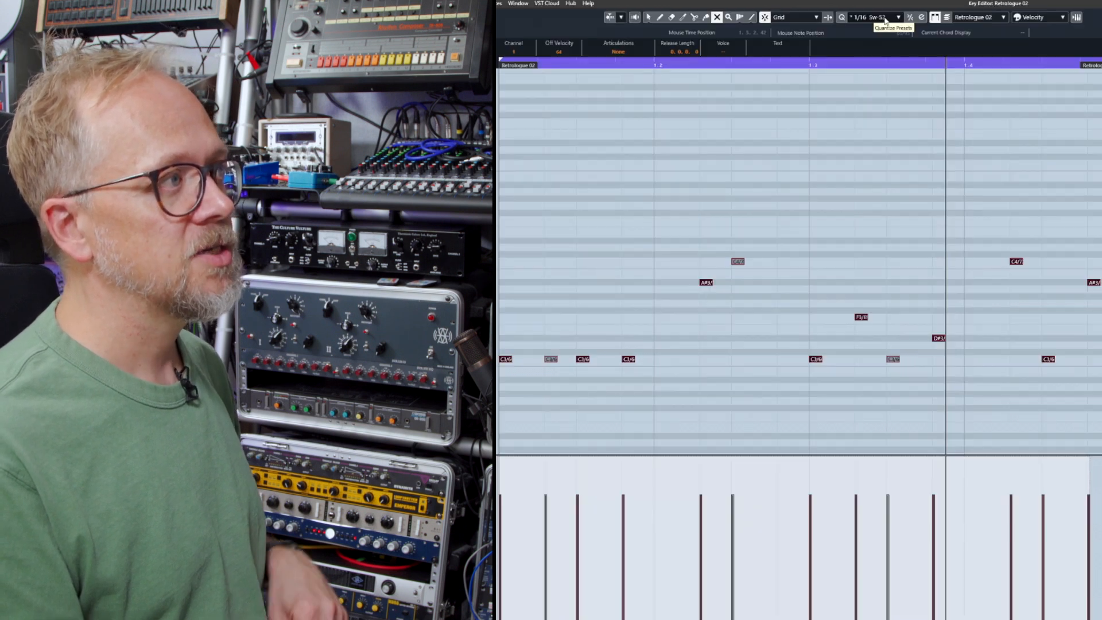
pyautogui.moveTo(838, 142)
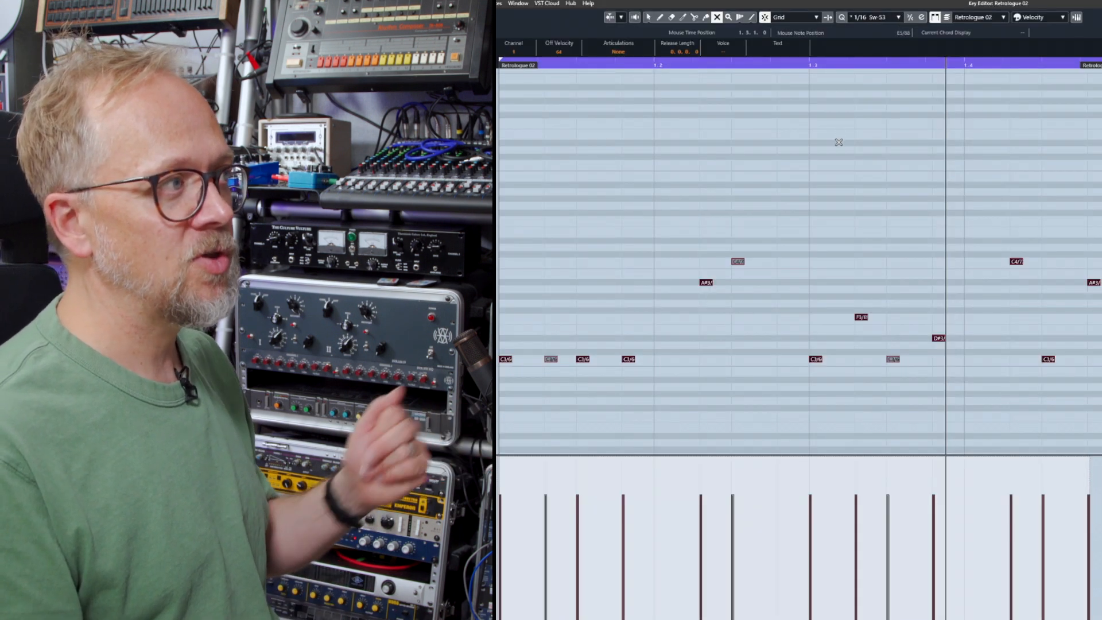
pyautogui.moveTo(671, 200)
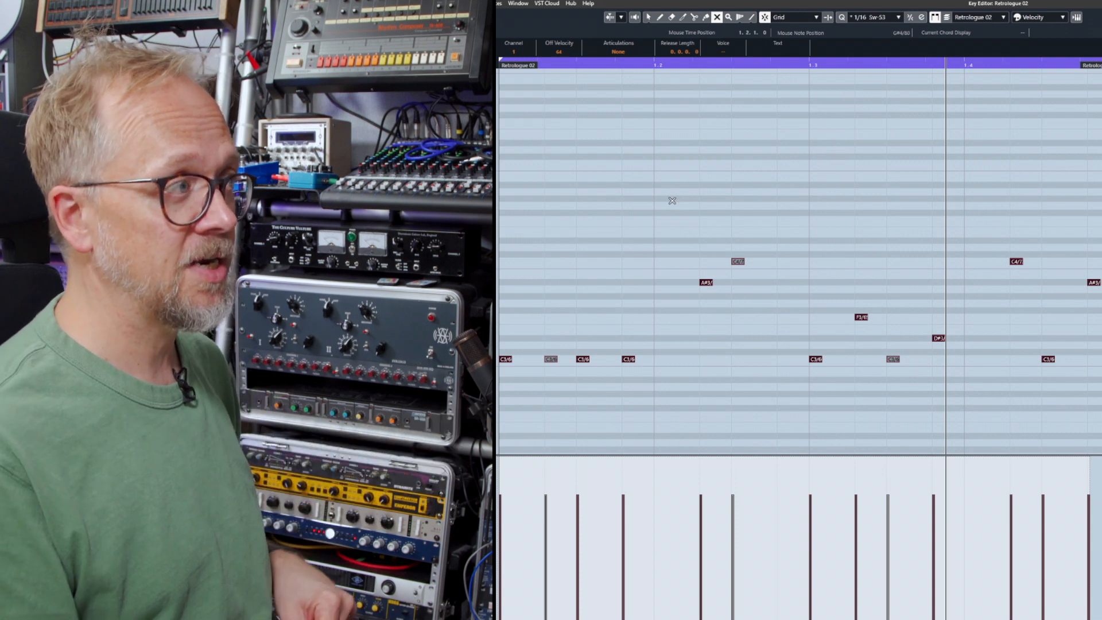
pyautogui.moveTo(770, 135)
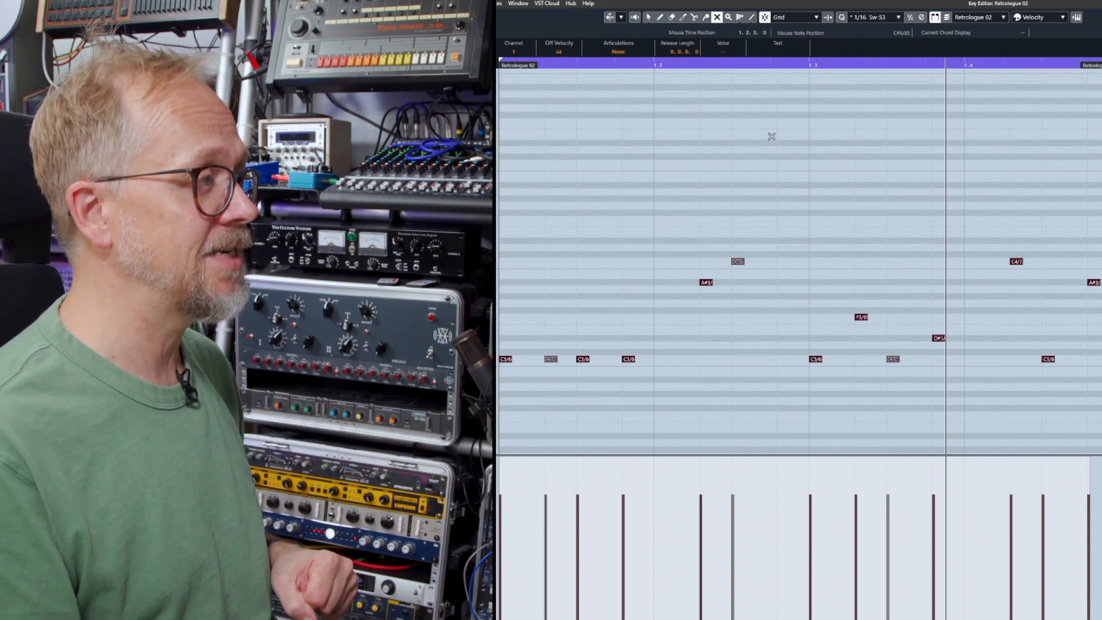
pyautogui.moveTo(773, 214)
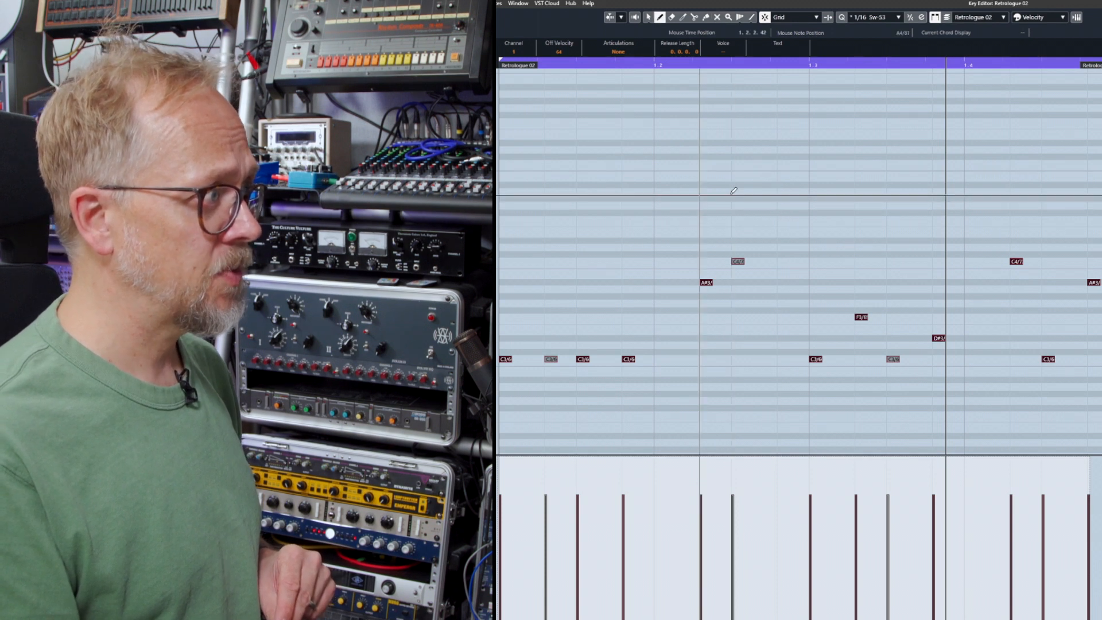
pyautogui.moveTo(778, 166)
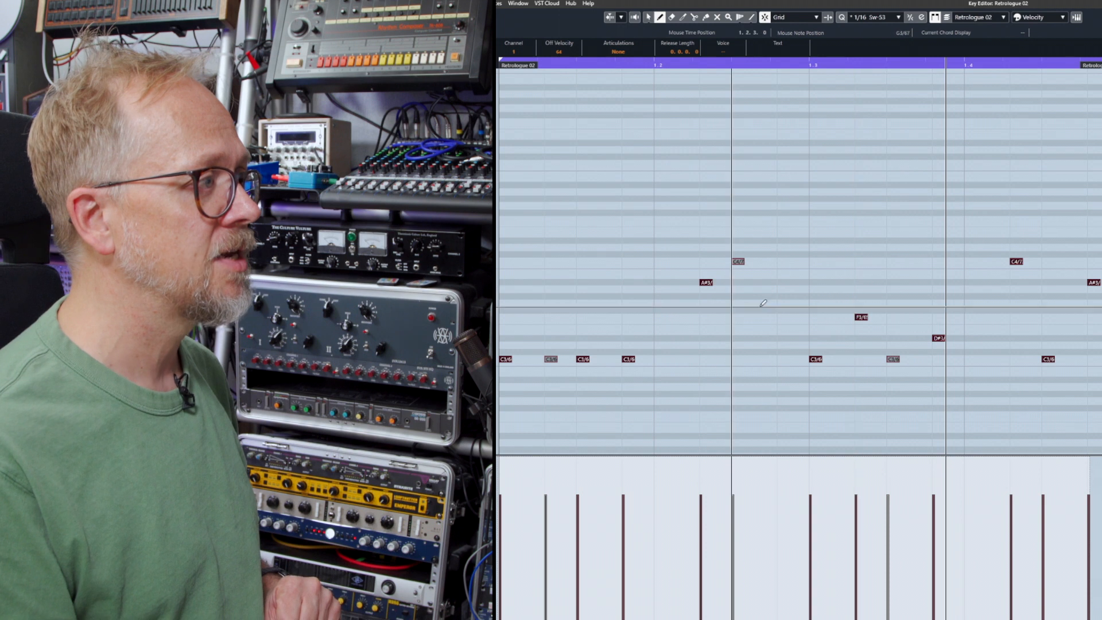
pyautogui.moveTo(782, 201)
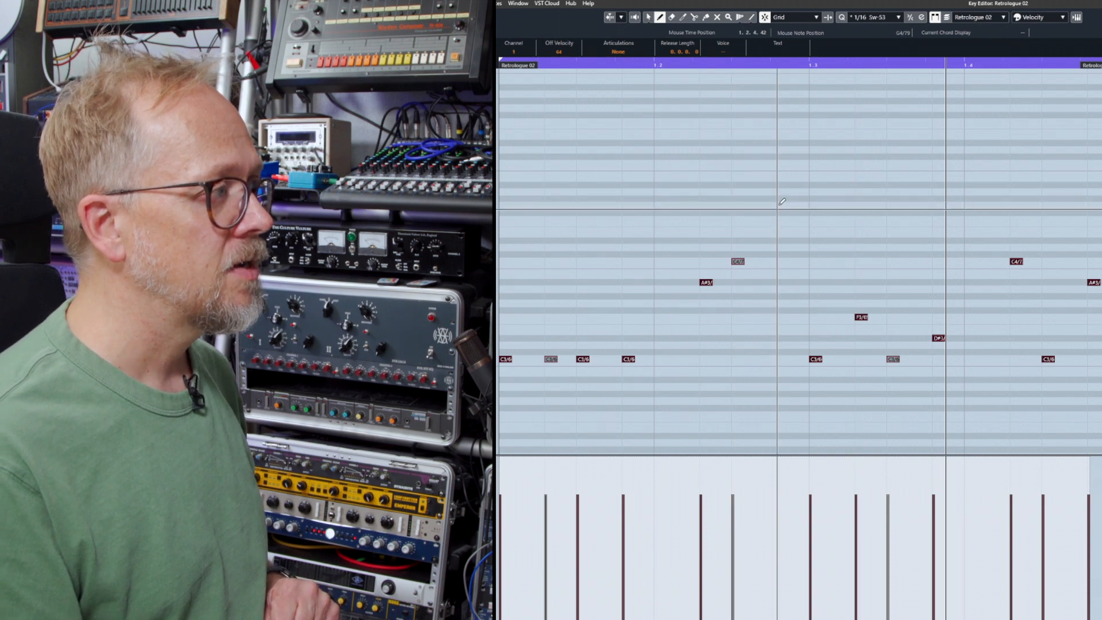
# Draw an F4 note on the swing grid just before beat 1.3
pyautogui.click(792, 219)
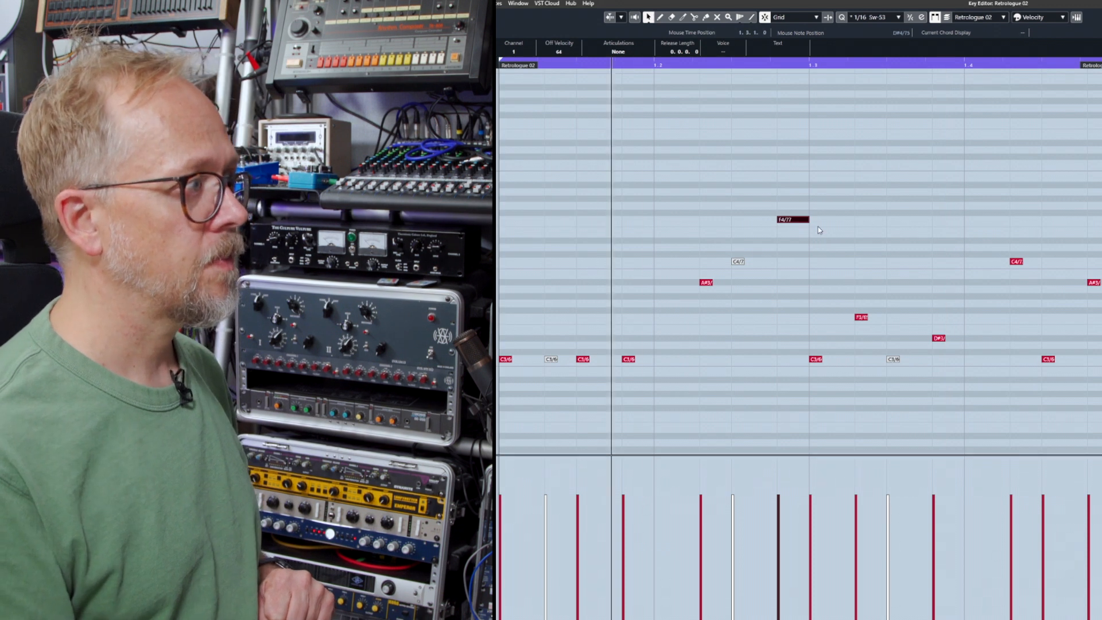
pyautogui.moveTo(828, 258)
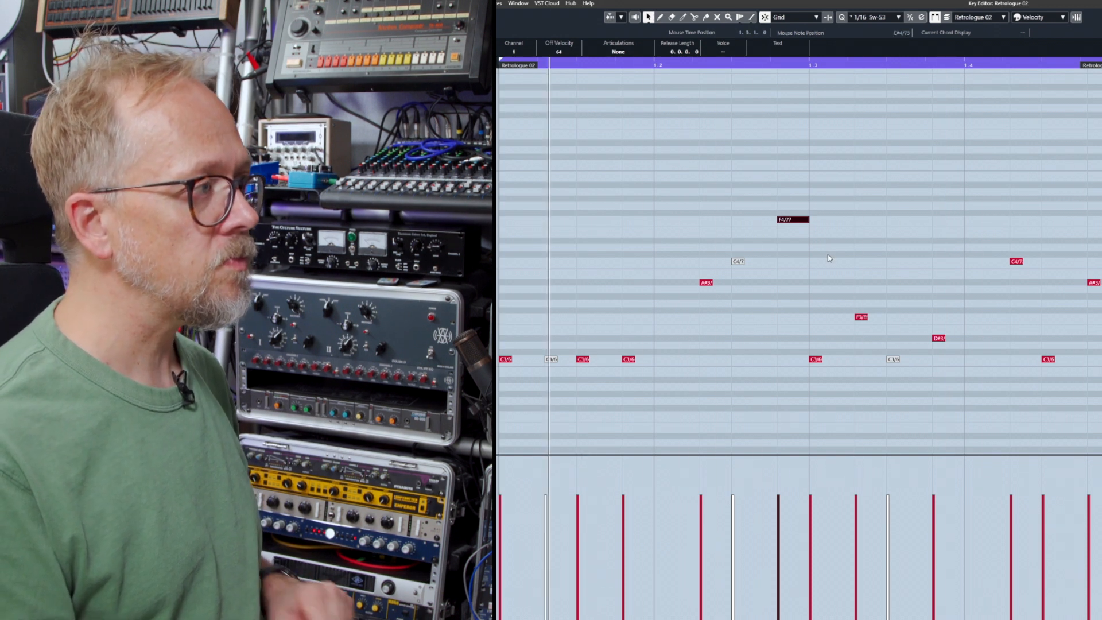
pyautogui.moveTo(805, 232)
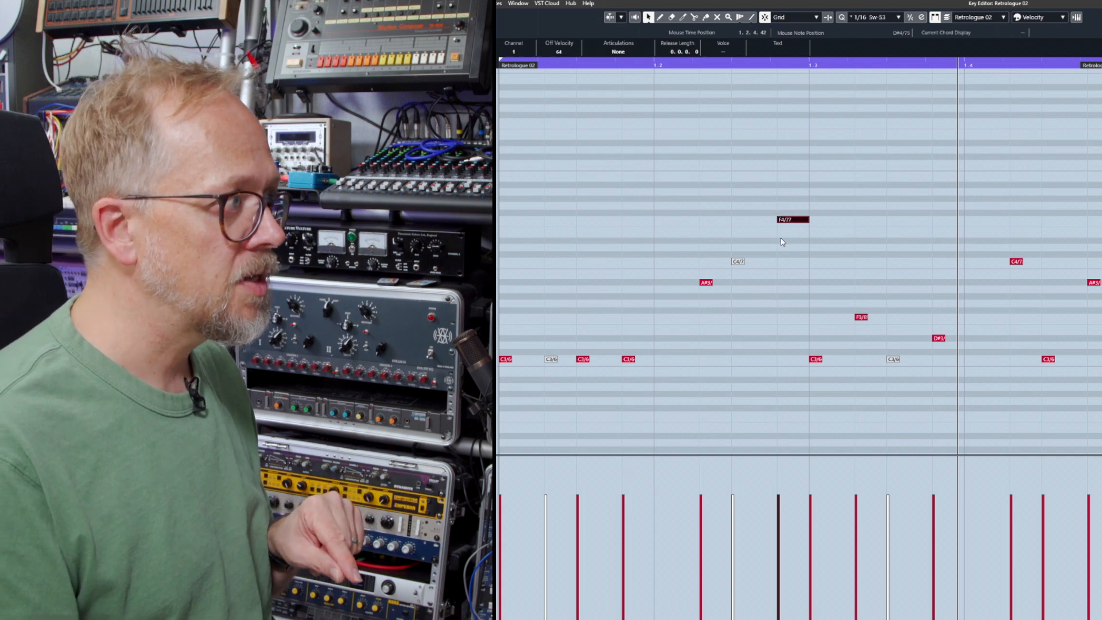
pyautogui.moveTo(798, 257)
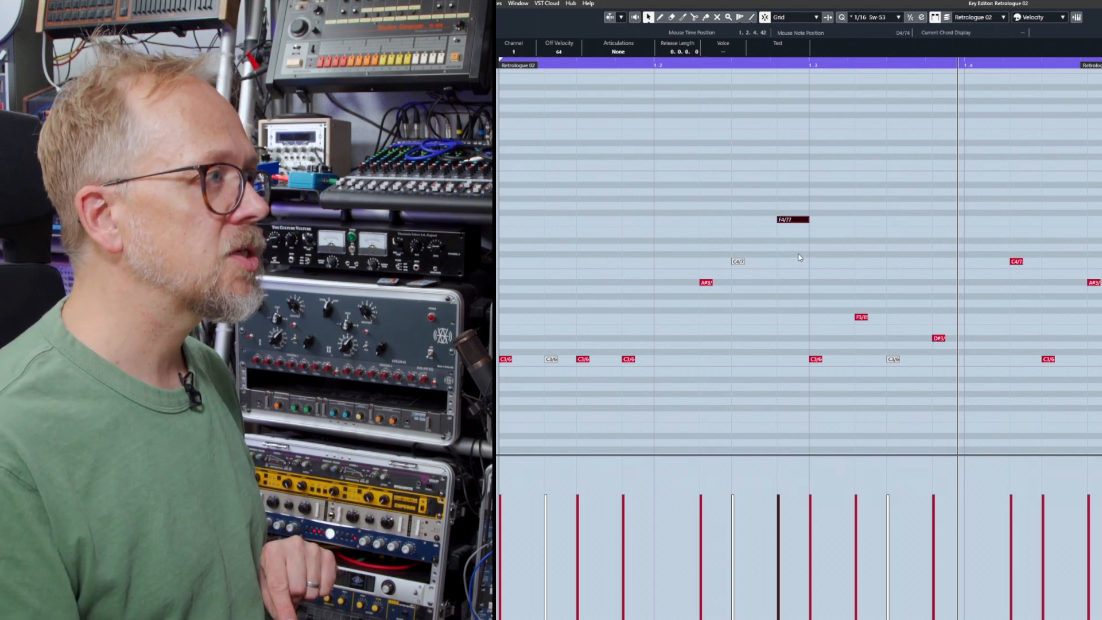
pyautogui.moveTo(836, 77)
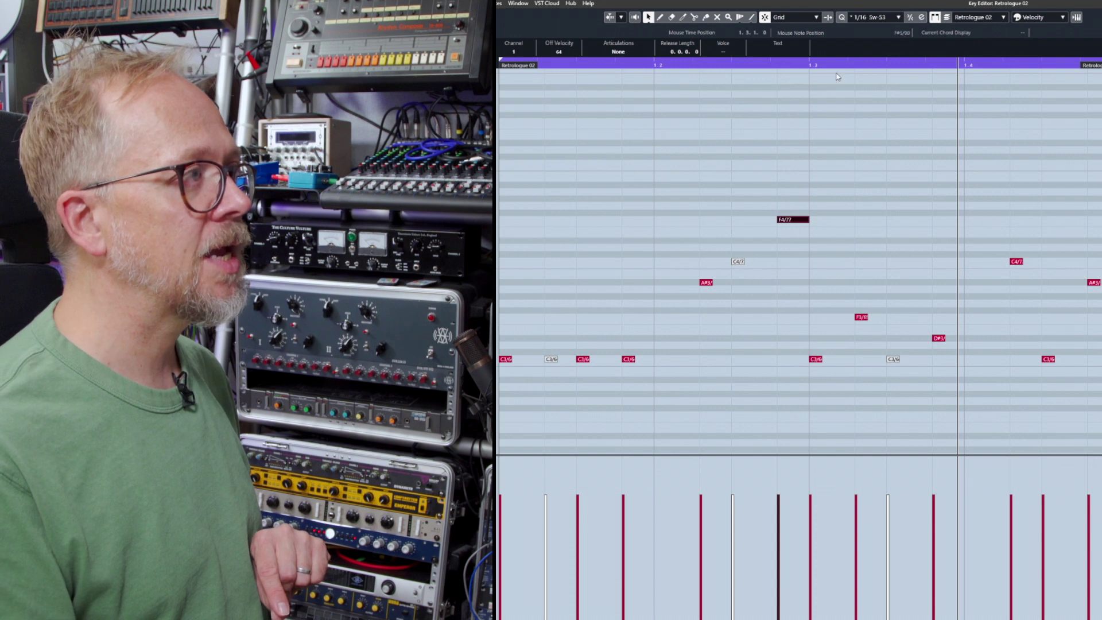
pyautogui.moveTo(875, 16)
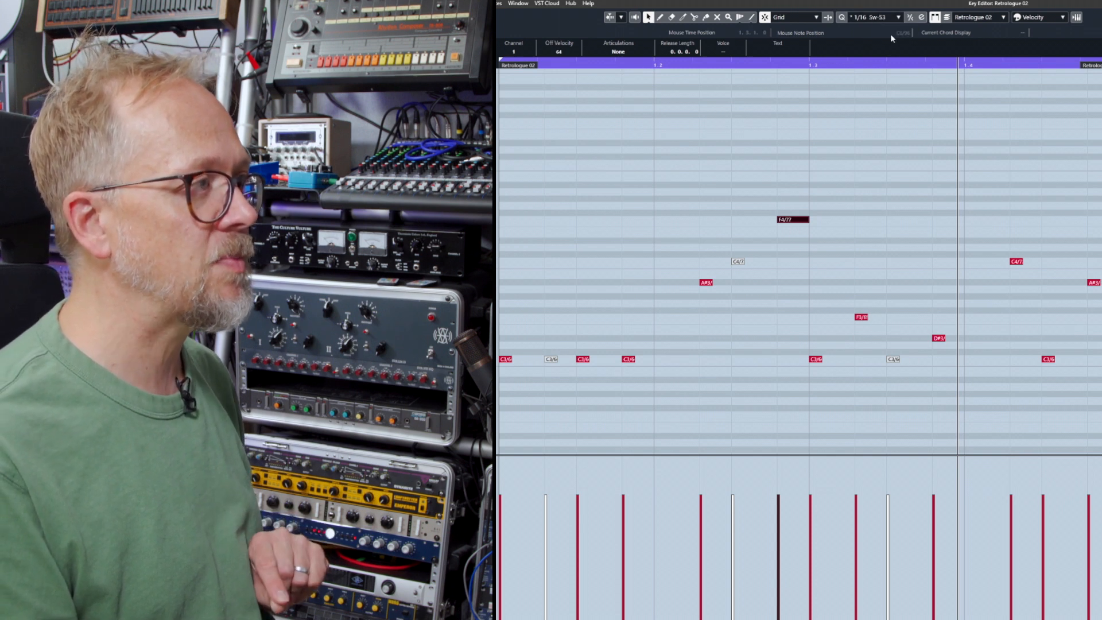
# Open the quantize presets list, keeping 1/16 Sw-53 selected
pyautogui.click(874, 16)
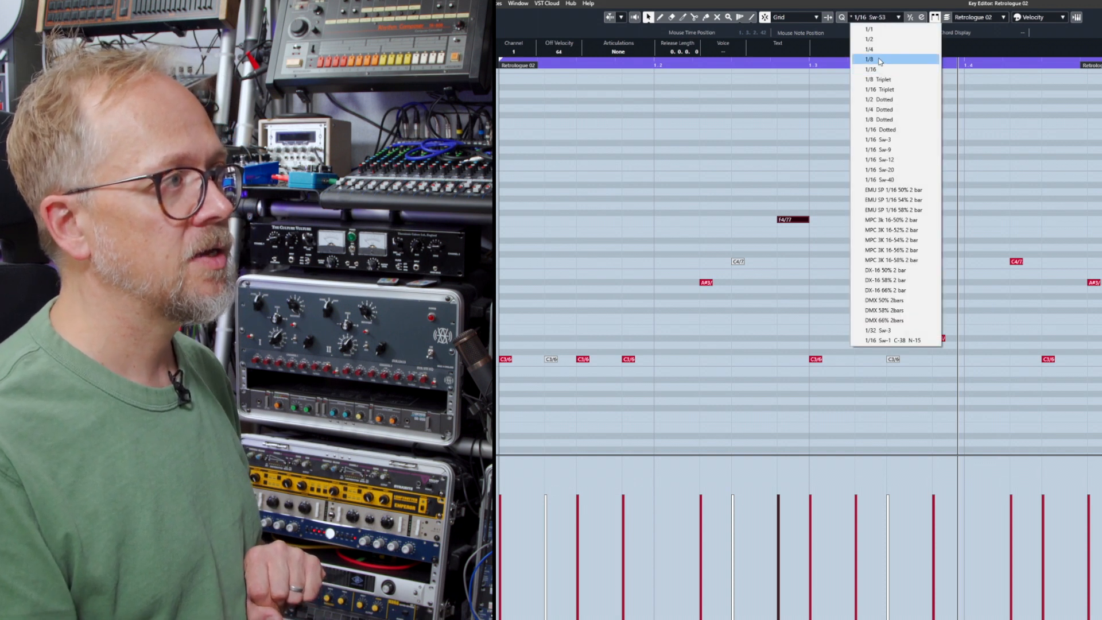
pyautogui.moveTo(976, 176)
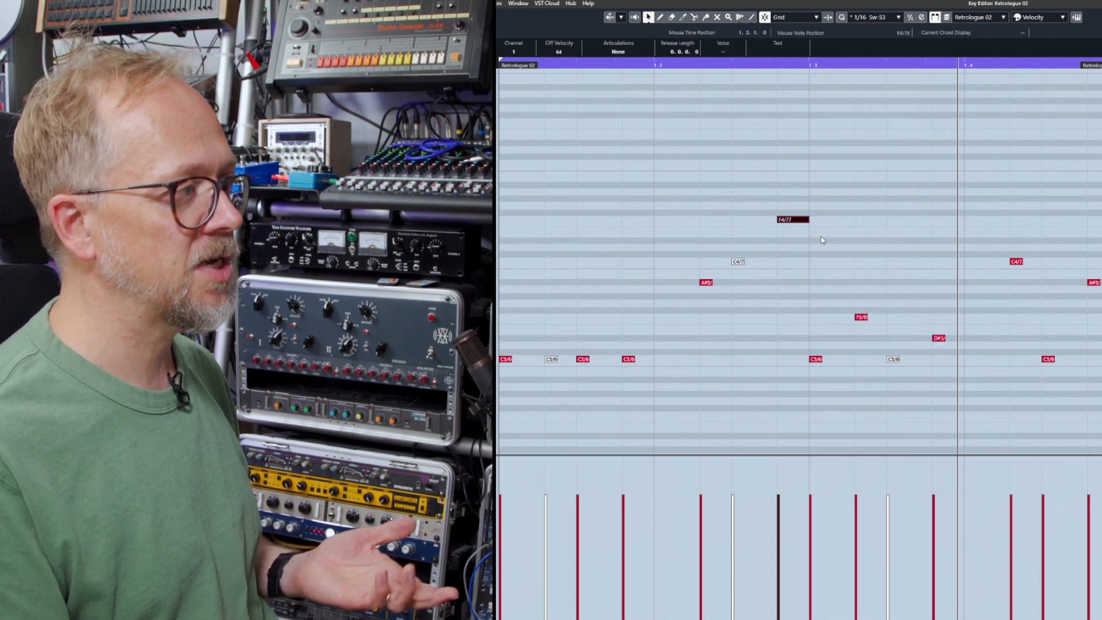
pyautogui.moveTo(816, 222)
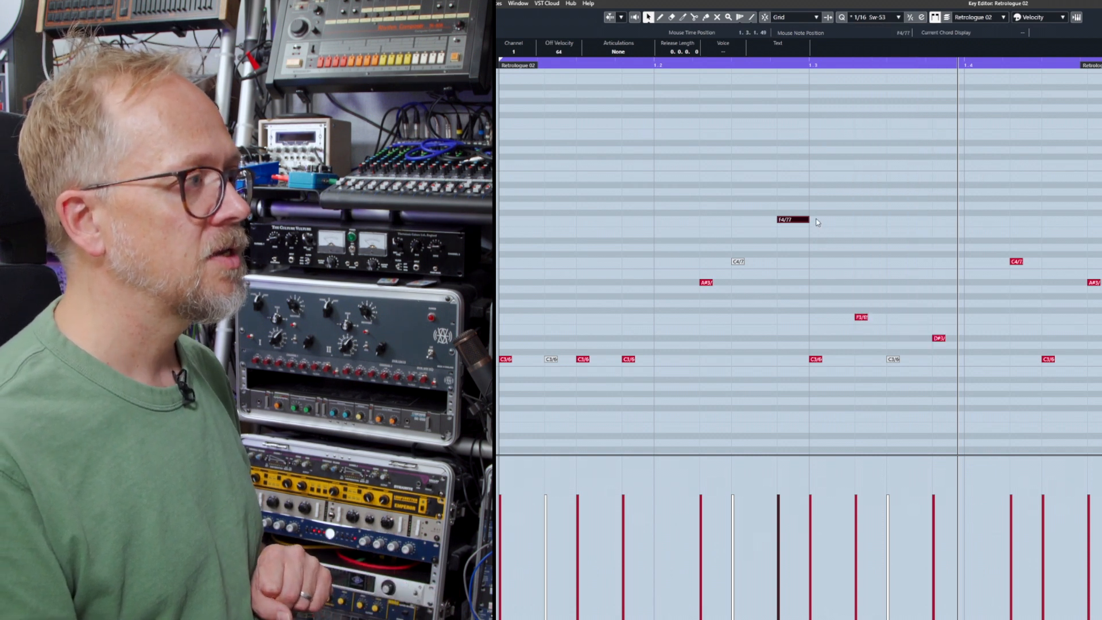
pyautogui.moveTo(784, 227)
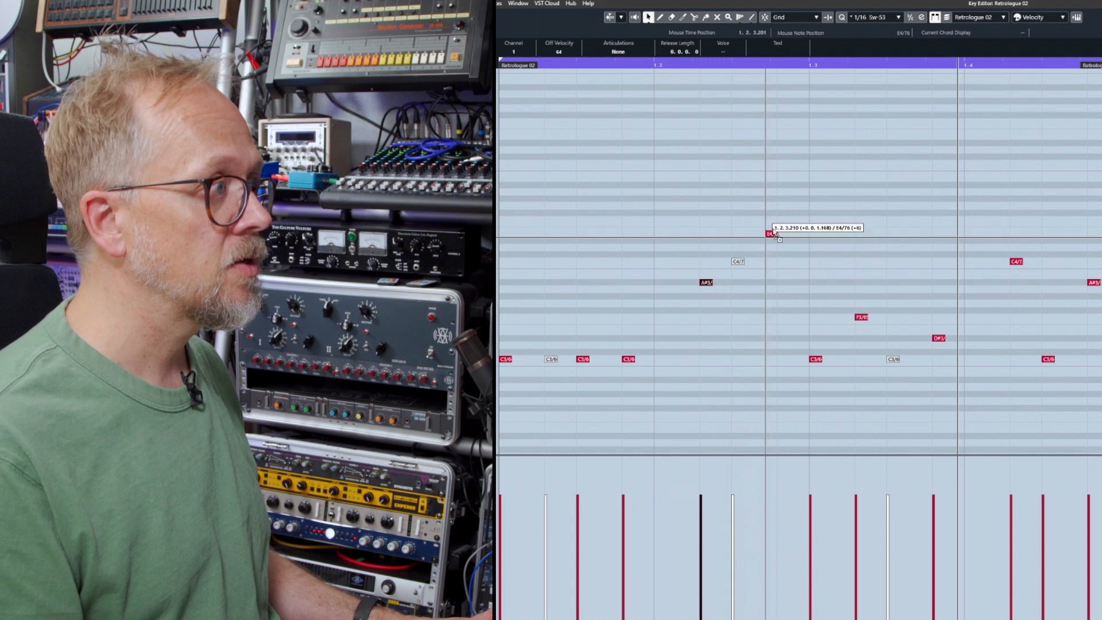
# Place an F4 note freely off the swing grid, closer to beat 3
pyautogui.click(785, 220)
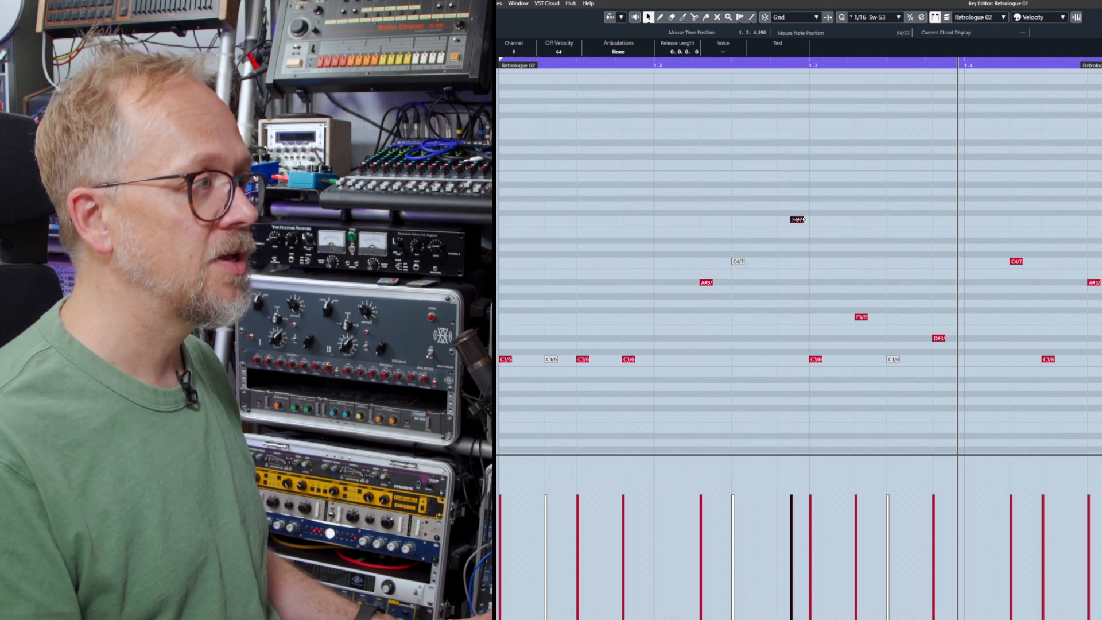
pyautogui.moveTo(791, 262)
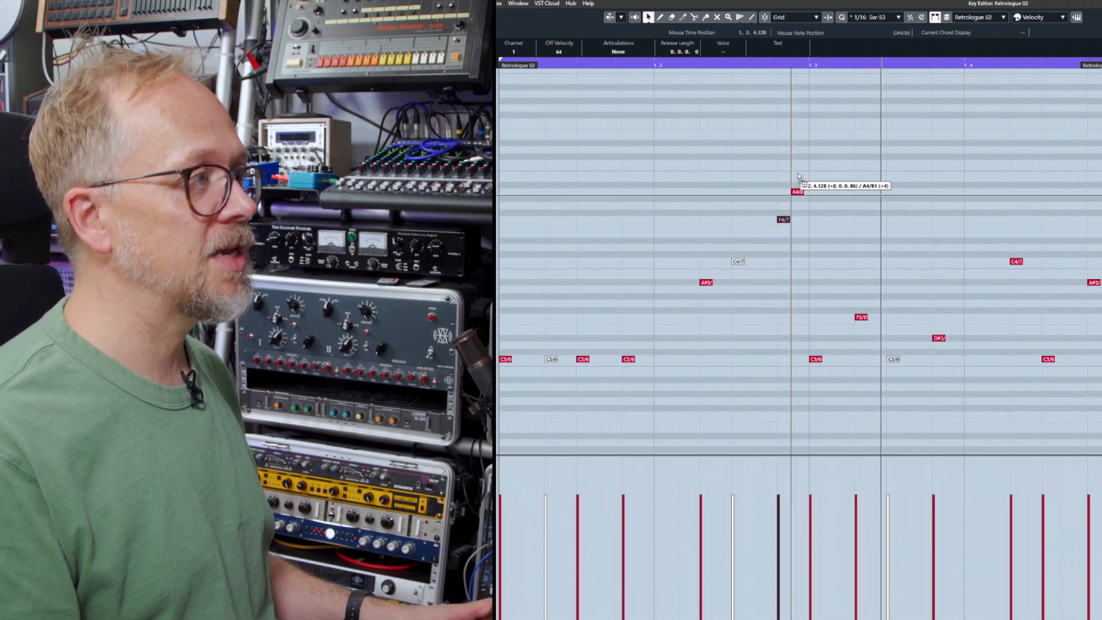
pyautogui.moveTo(804, 223)
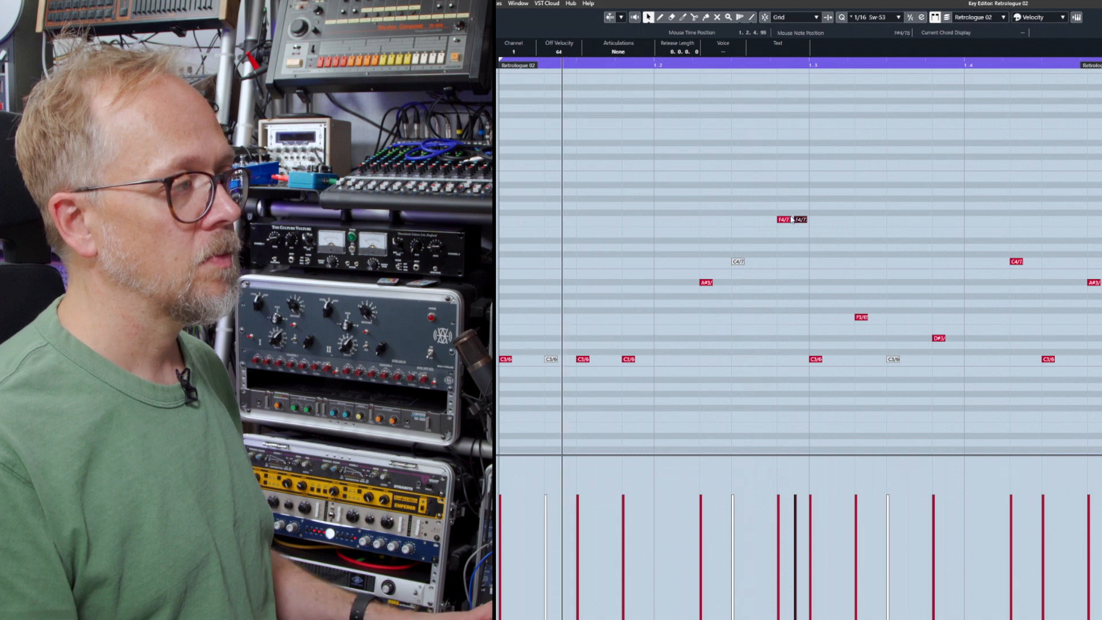
pyautogui.moveTo(807, 296)
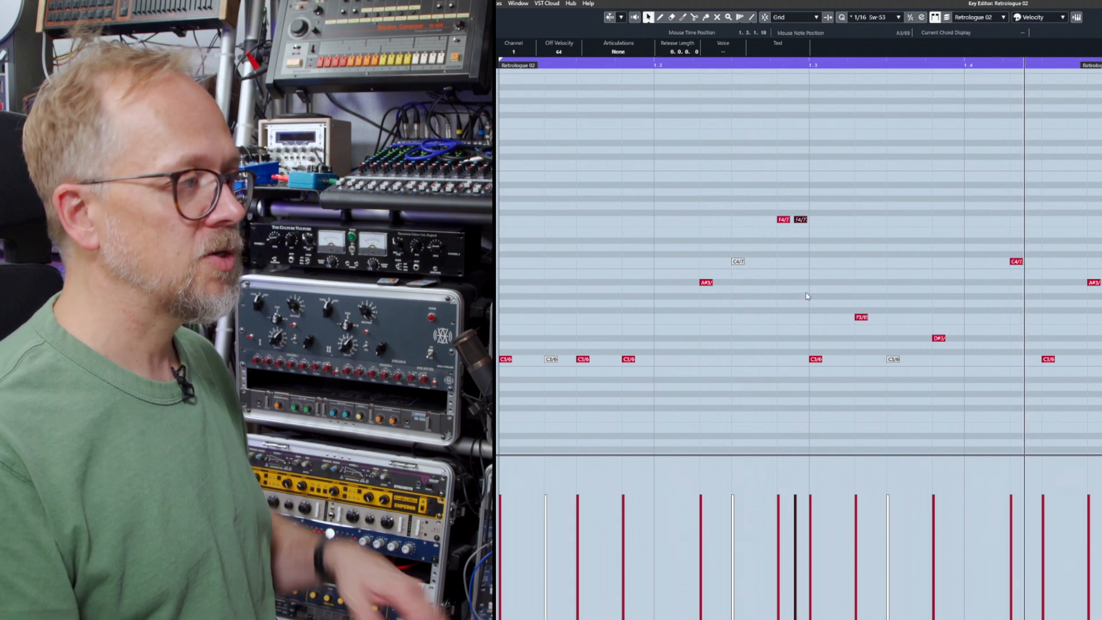
pyautogui.moveTo(799, 275)
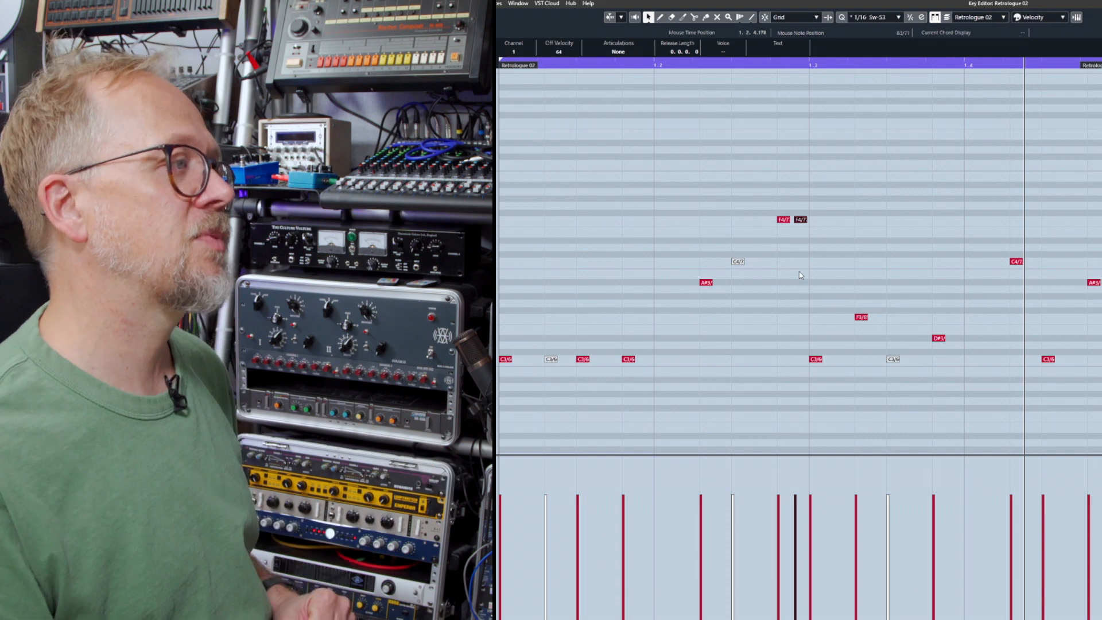
pyautogui.moveTo(808, 266)
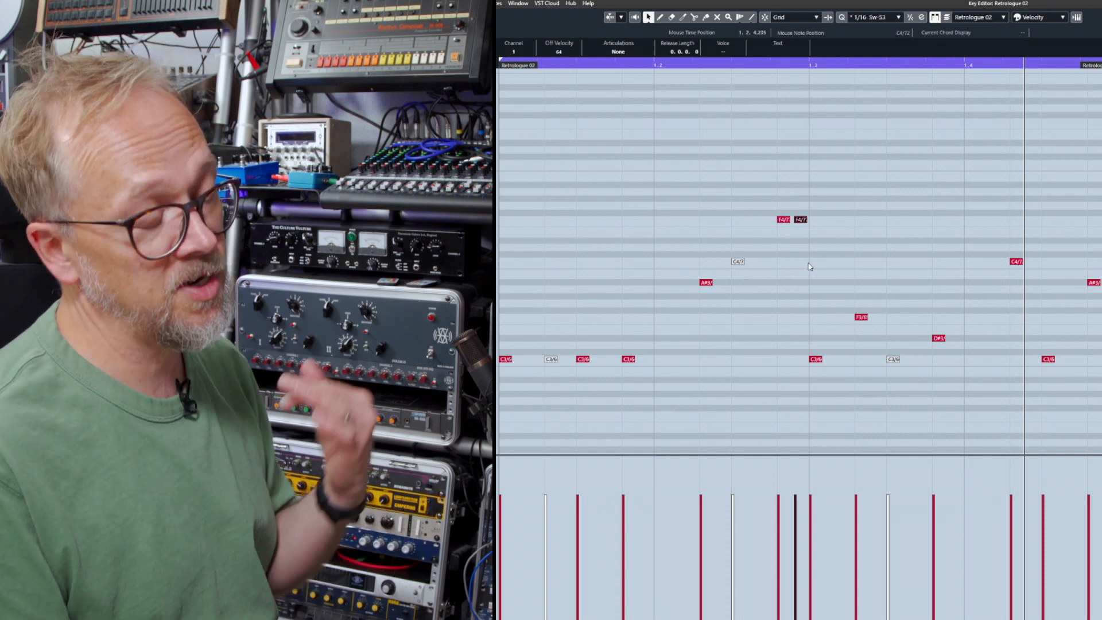
pyautogui.moveTo(810, 265)
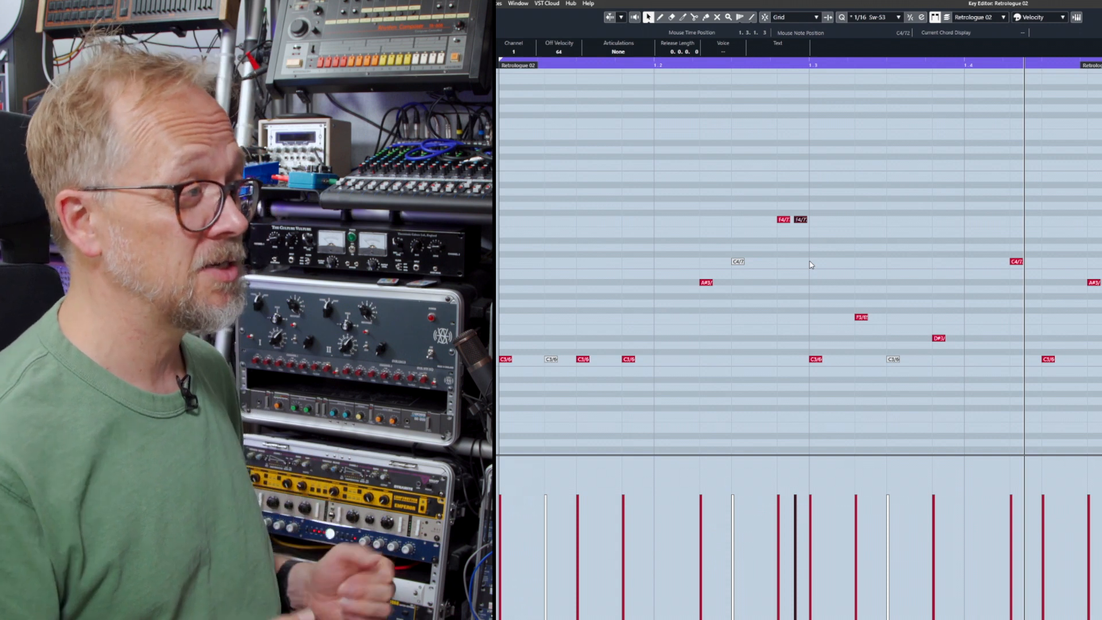
pyautogui.moveTo(772, 204)
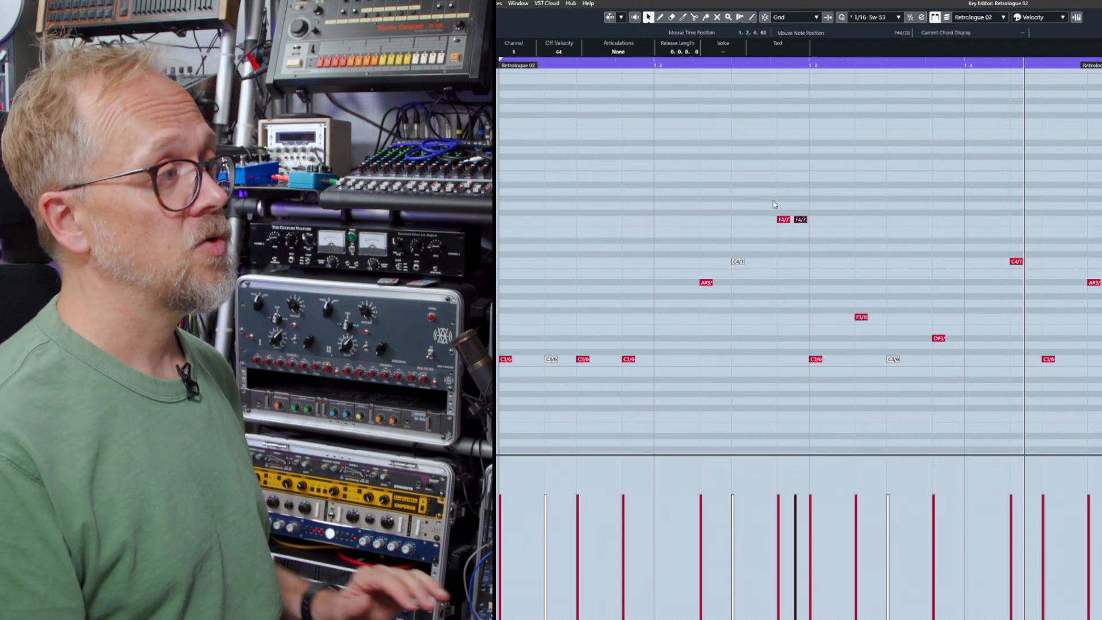
pyautogui.moveTo(794, 242)
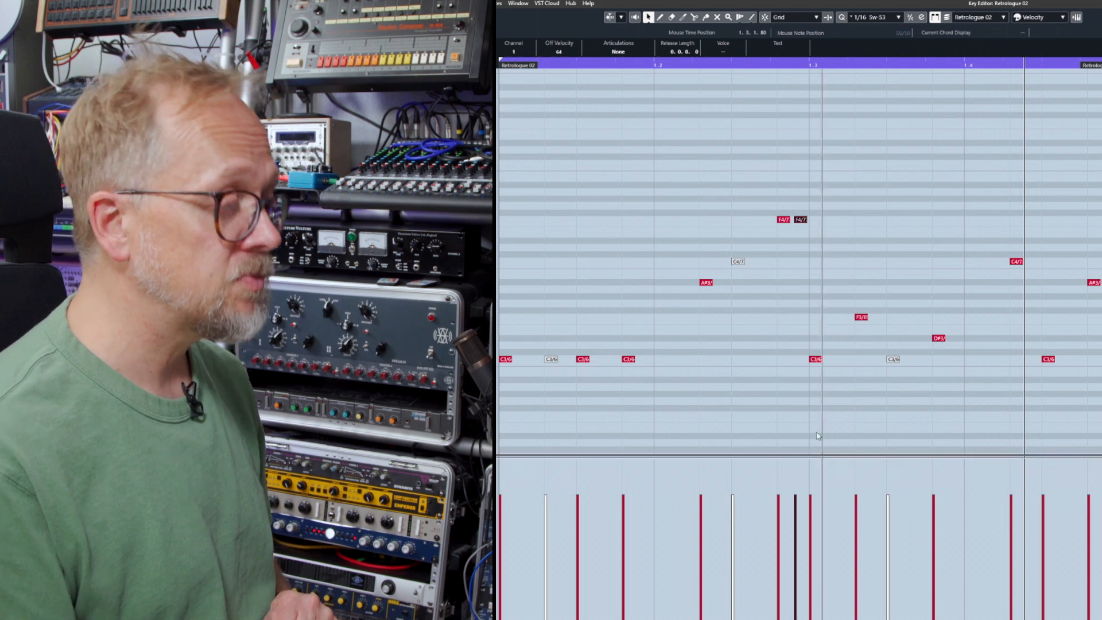
pyautogui.moveTo(862, 366)
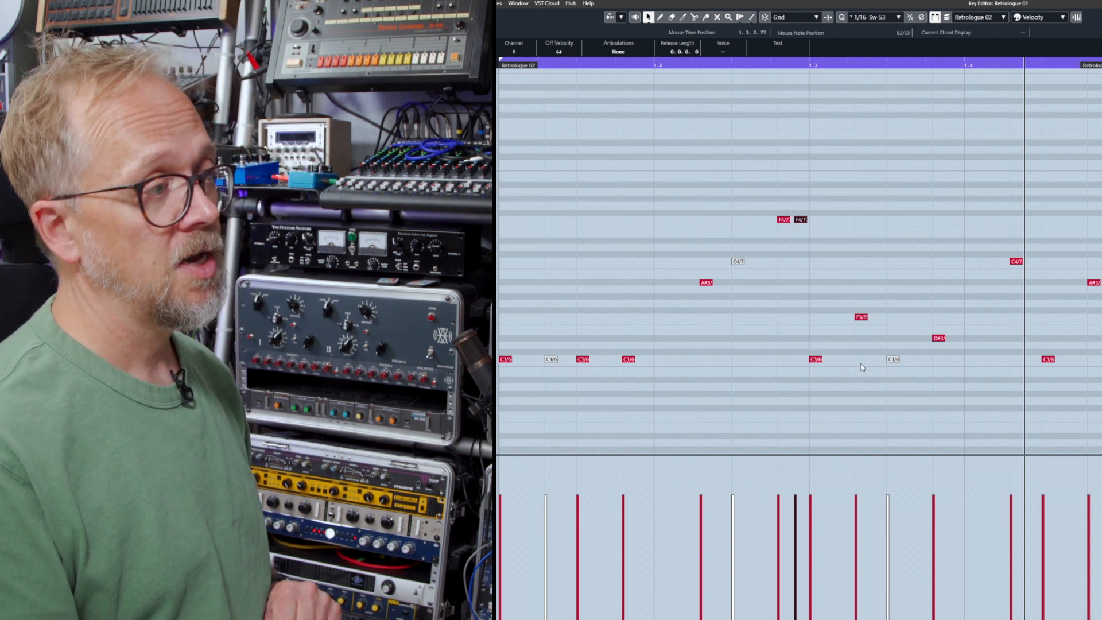
pyautogui.moveTo(782, 386)
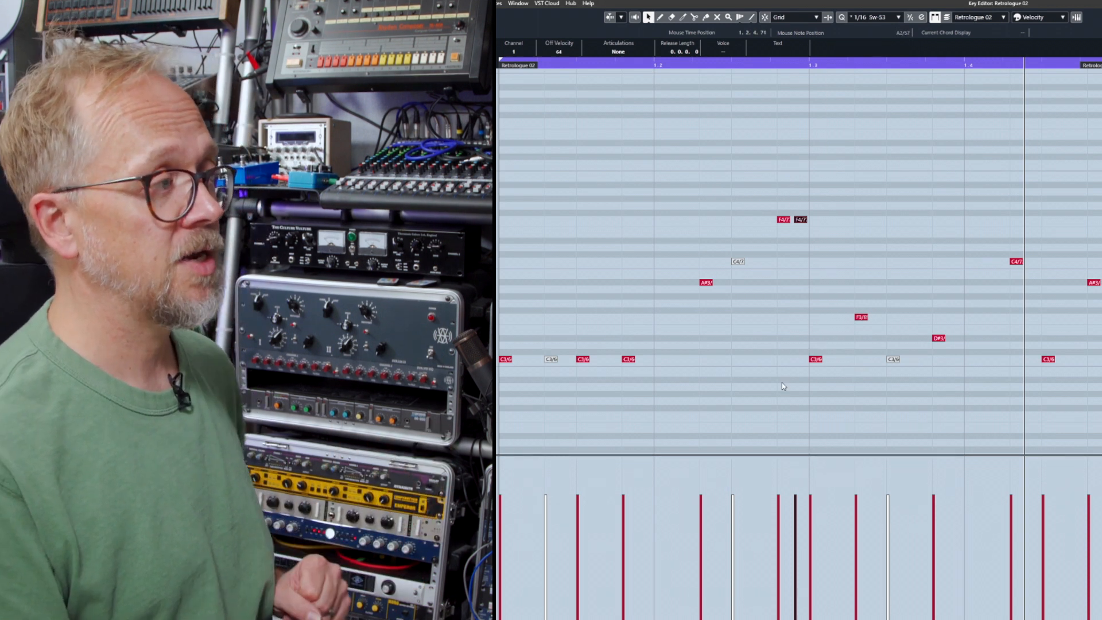